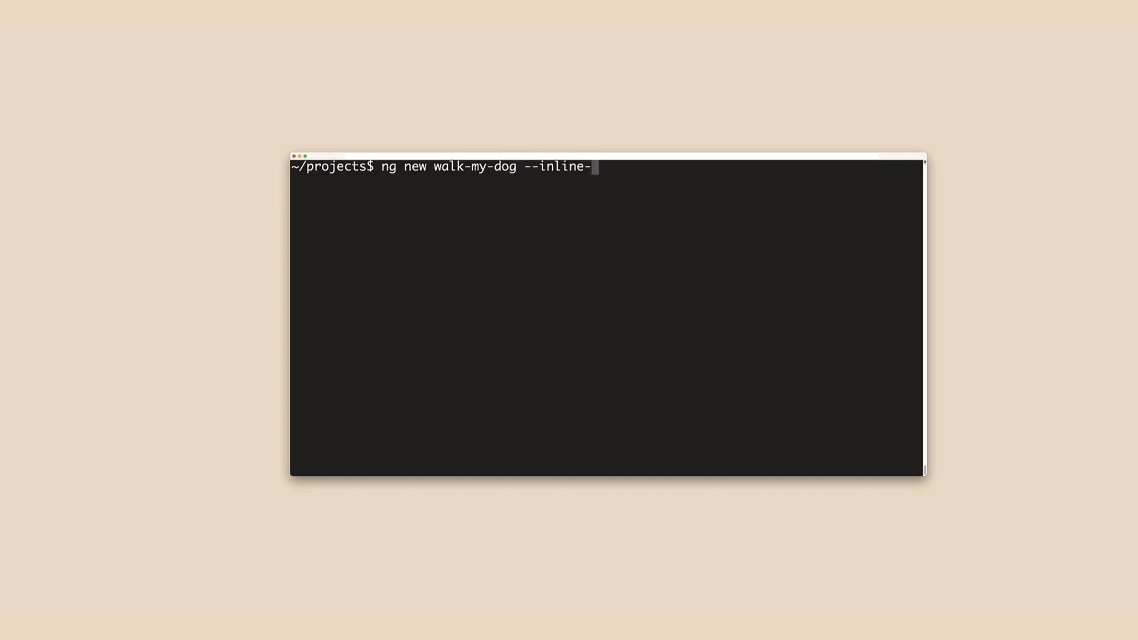
Step: Create the walk-my-dog Angular project with inline styles and templates, routing, and CSS
{"action": "type", "text": "style -"}
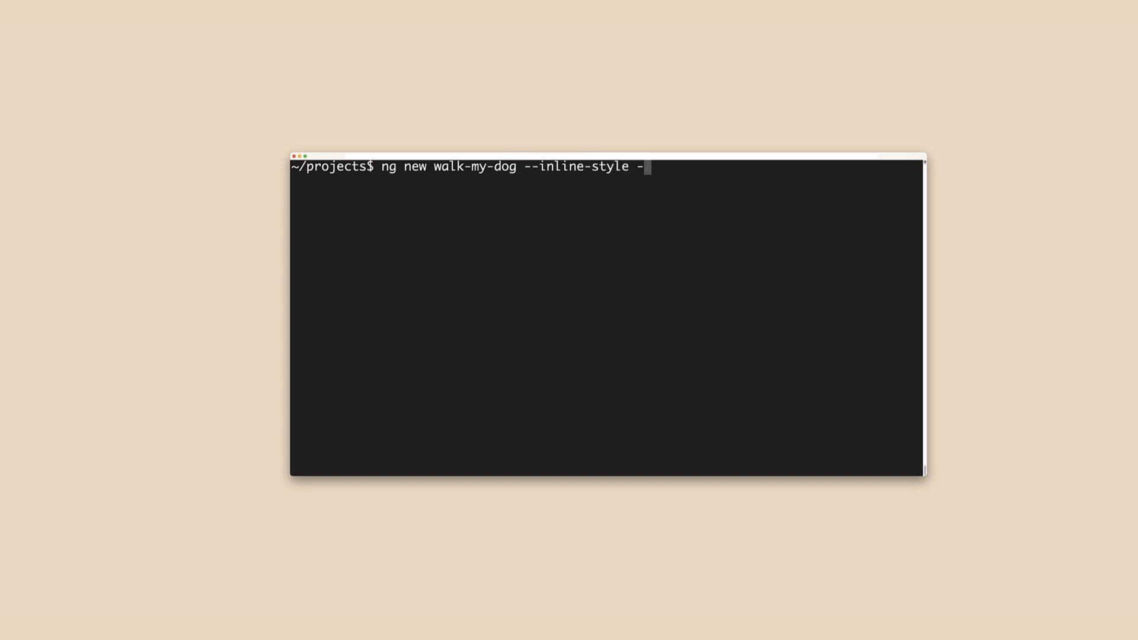
{"action": "type", "text": "-inline"}
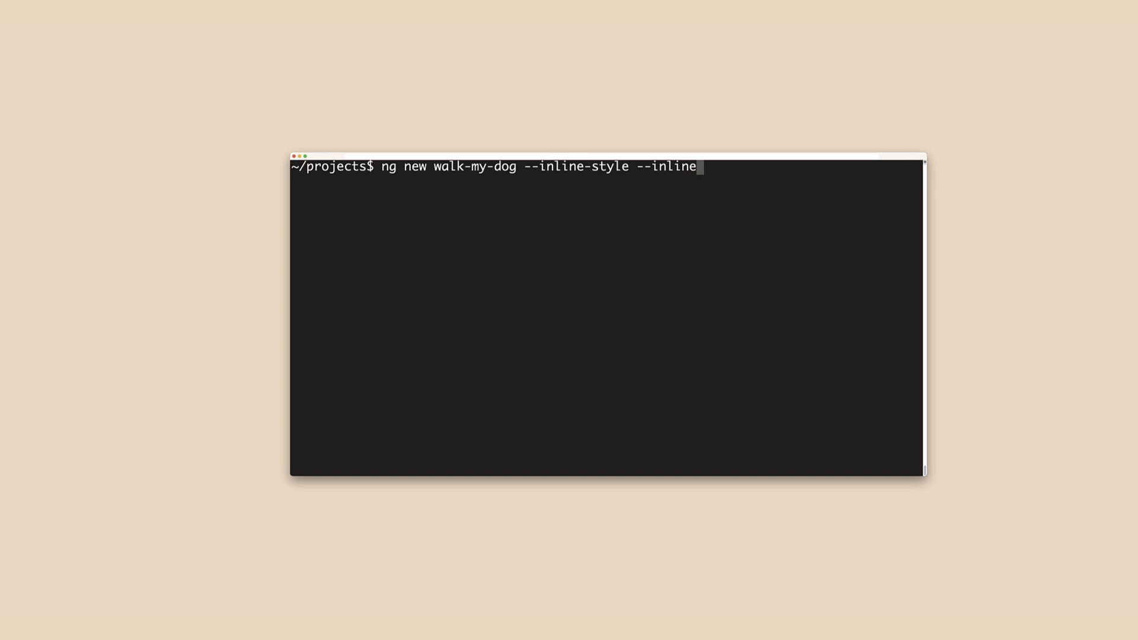
{"action": "type", "text": "-template"}
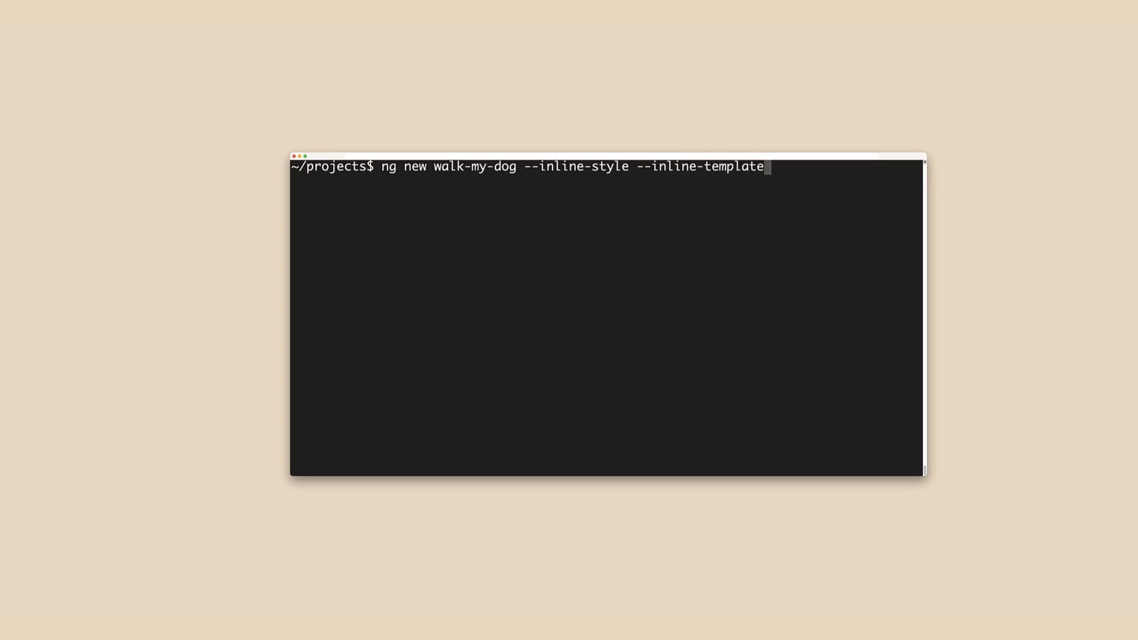
{"action": "key", "text": "Return"}
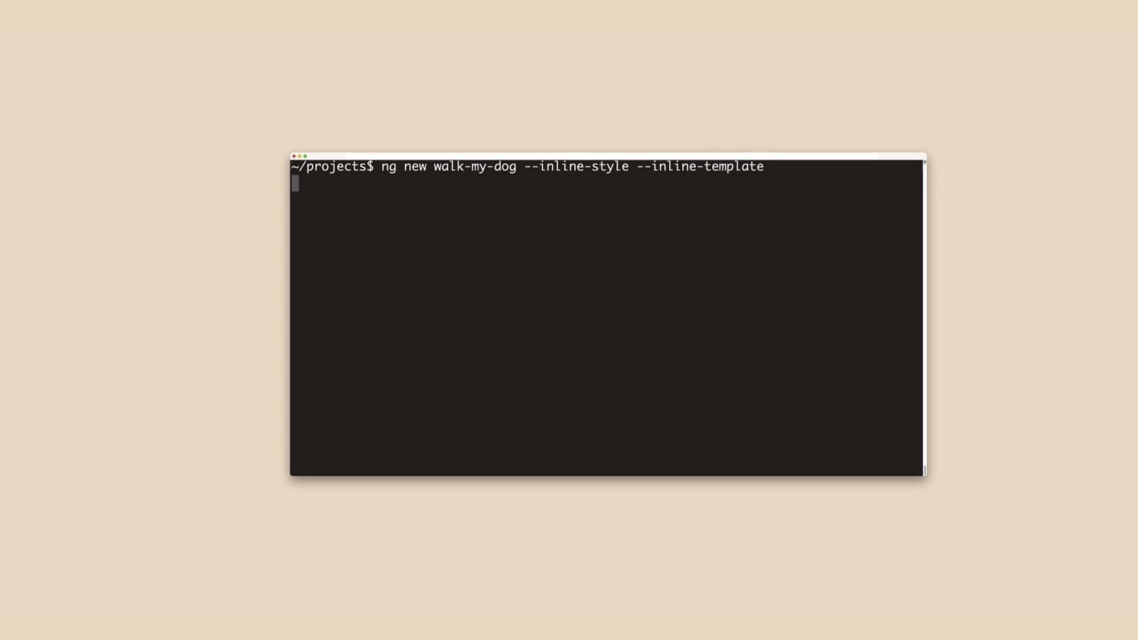
{"action": "key", "text": "Return"}
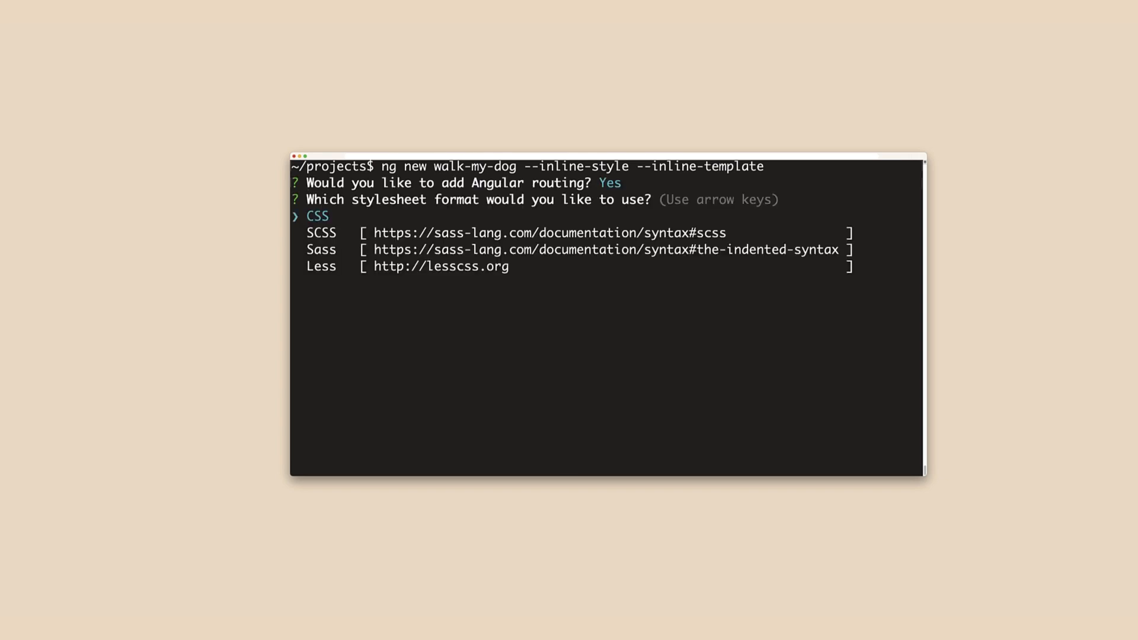
{"action": "key", "text": "Return"}
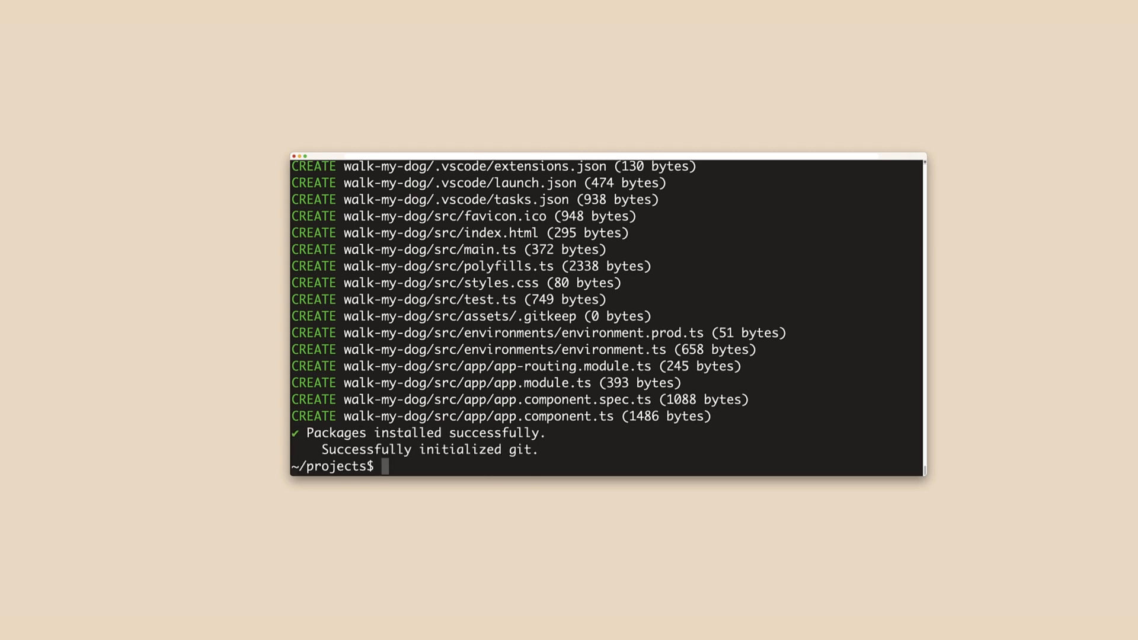
Step: Move into walk-my-dog and generate the Dogs service with --flat
{"action": "type", "text": "cd walk-my-do"}
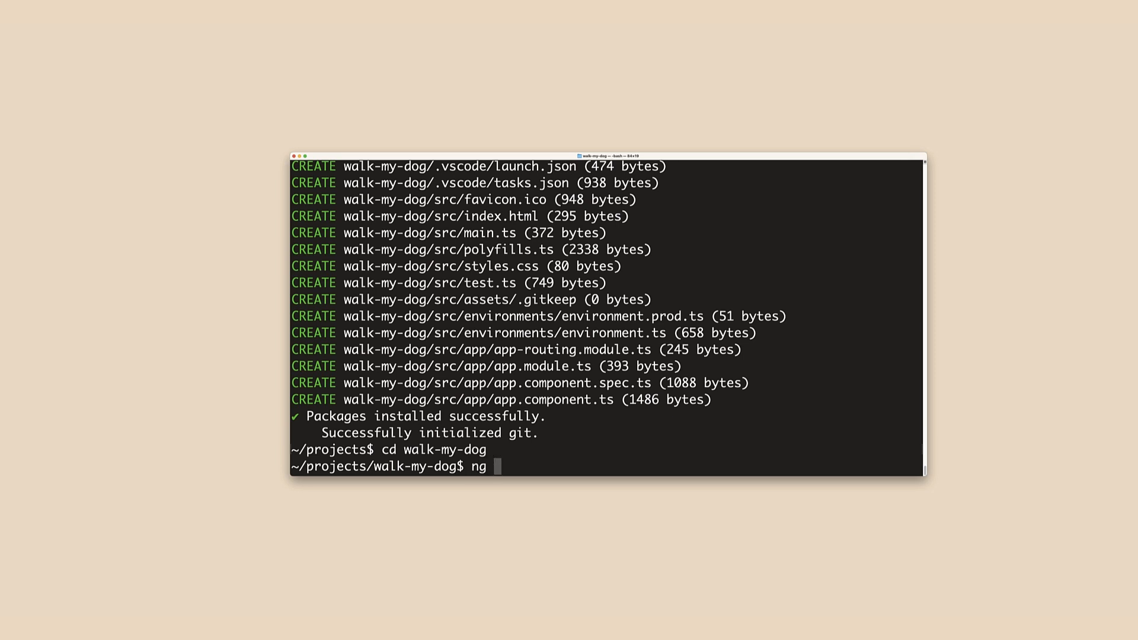
{"action": "type", "text": "generate service"}
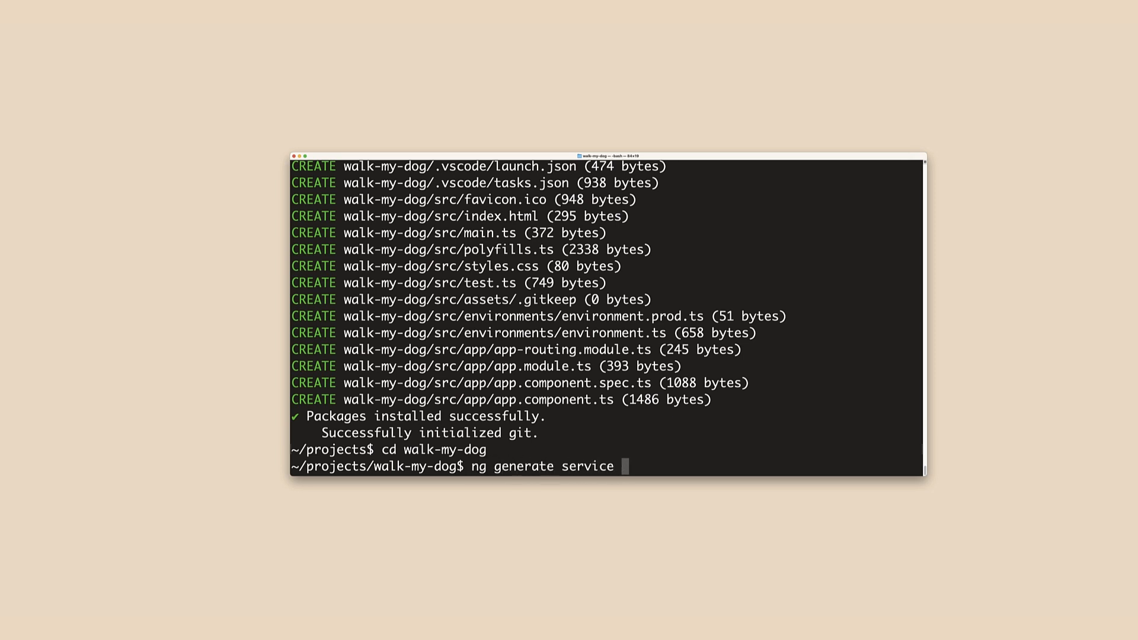
{"action": "type", "text": "Dogs --flat"}
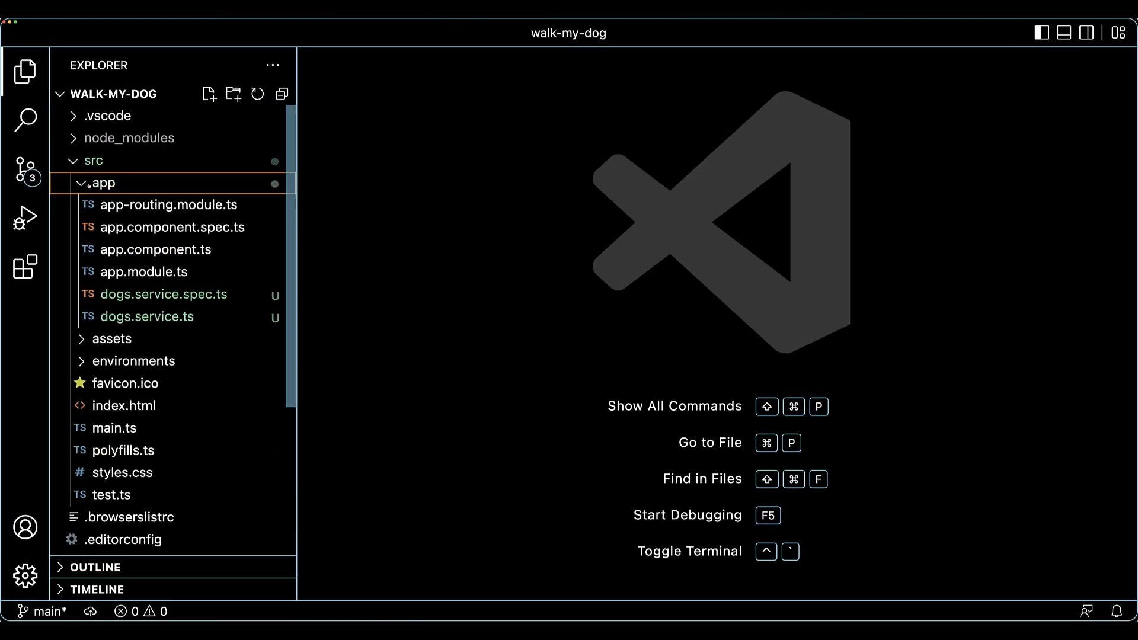
Step: Generate a flat, standalone DogsList component from the integrated terminal
{"action": "left_click", "coordinate": [146, 316]}
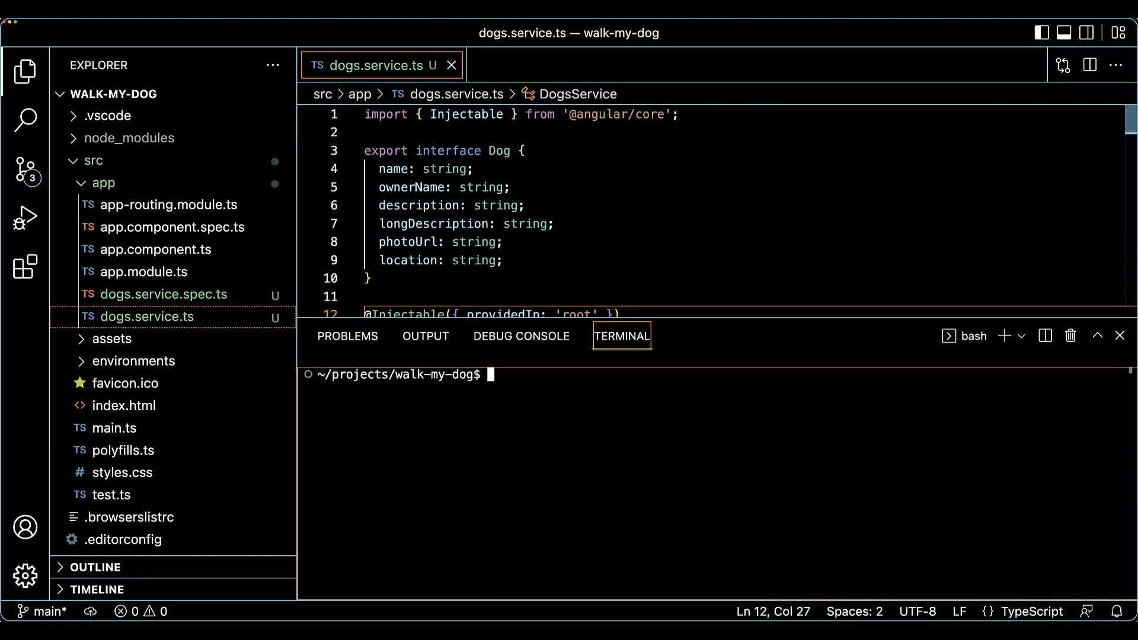
{"action": "type", "text": "ng gen"}
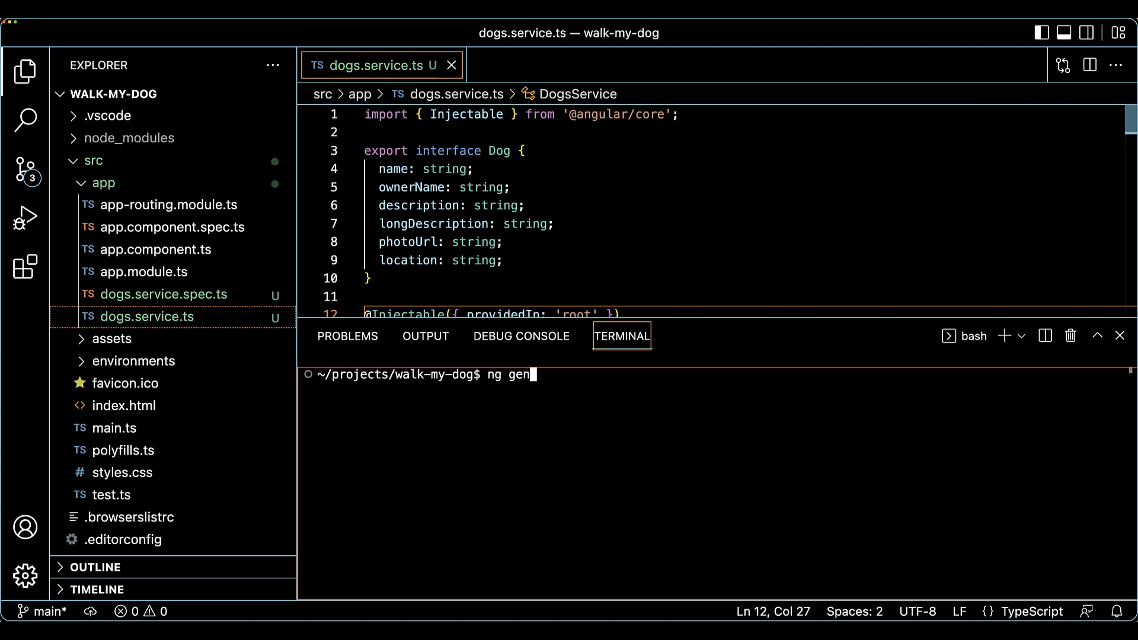
{"action": "type", "text": "erate component"}
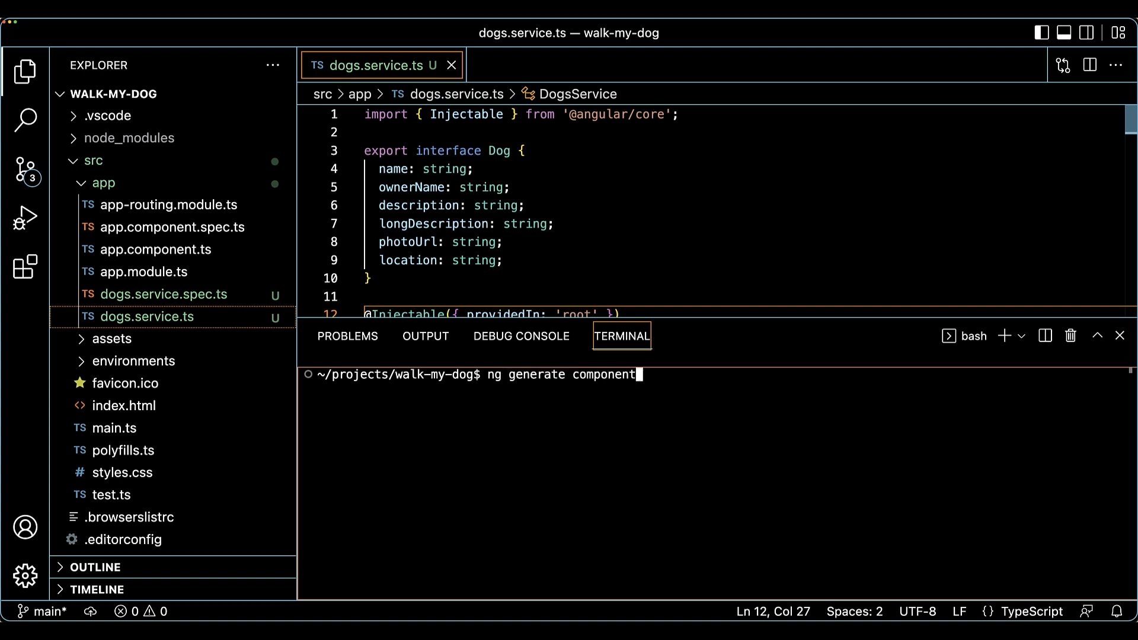
{"action": "type", "text": "DogsList"}
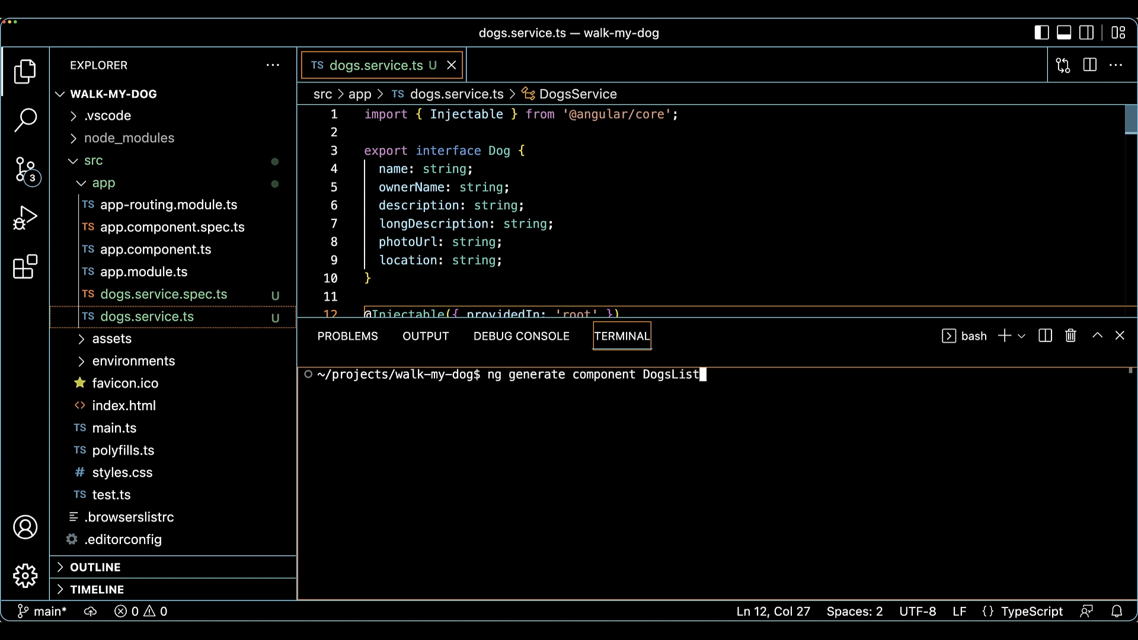
{"action": "type", "text": "--flat -"}
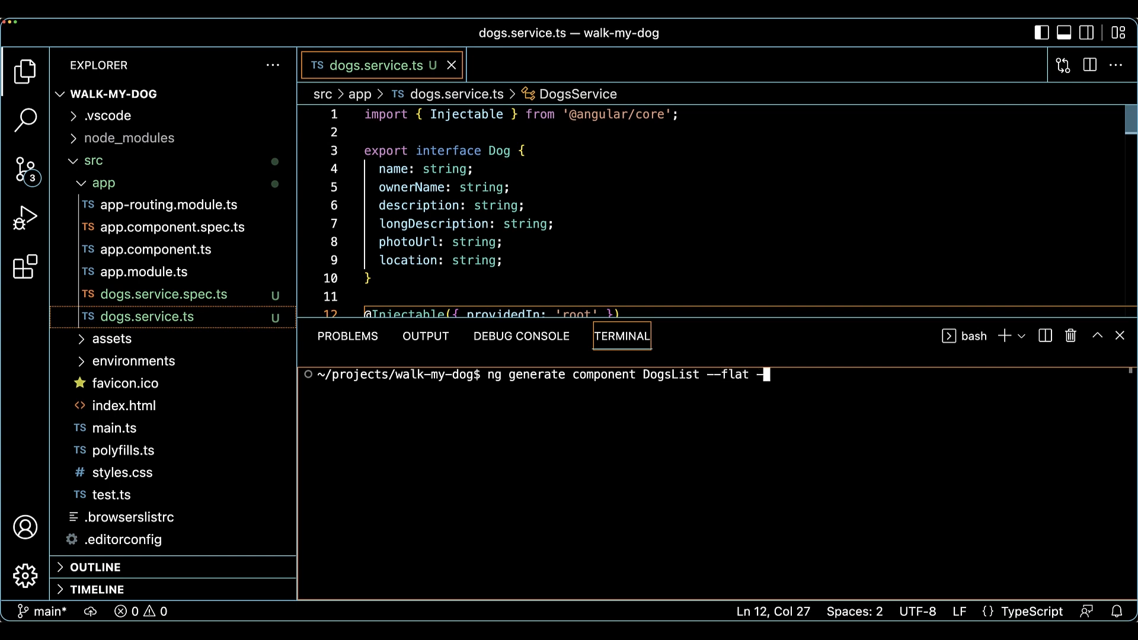
{"action": "type", "text": "-standalone"}
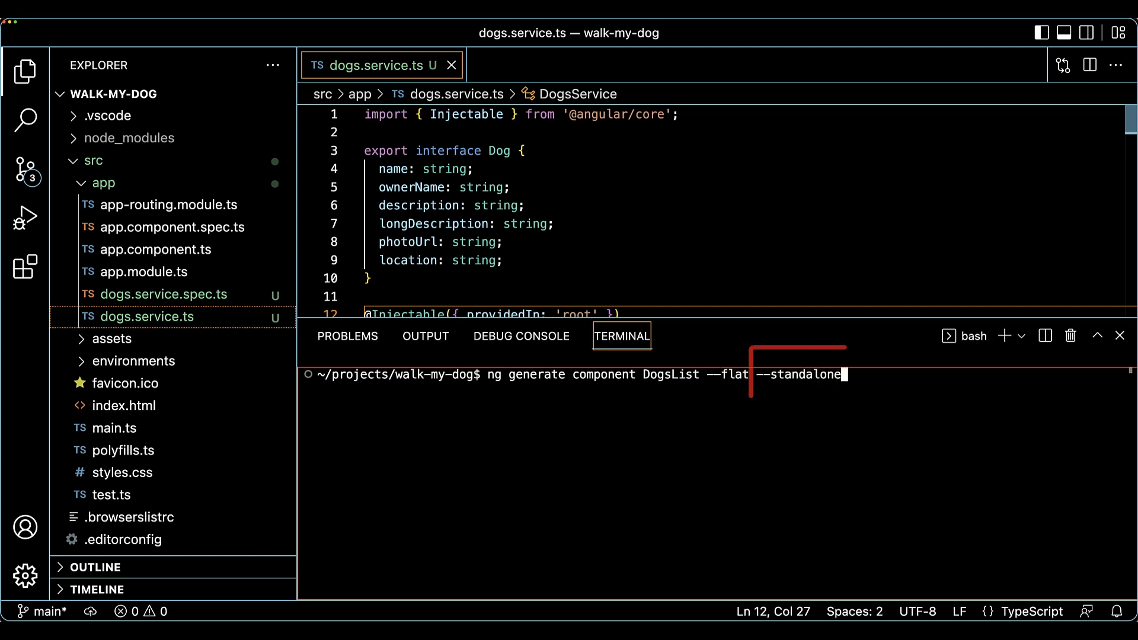
{"action": "key", "text": "Return"}
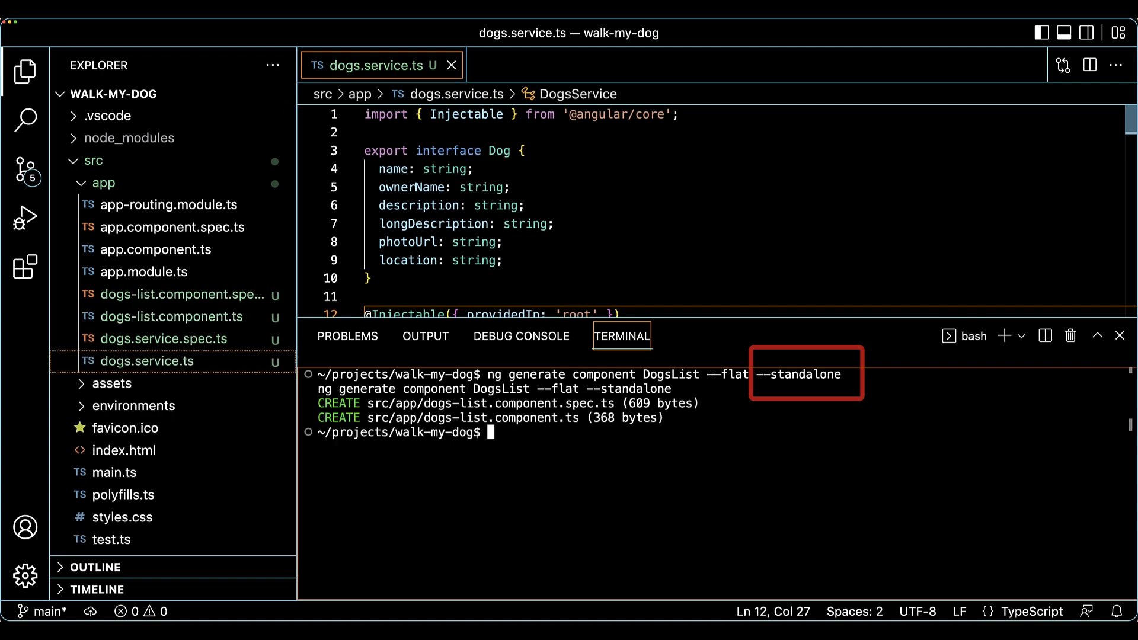
{"action": "left_click", "coordinate": [172, 317]}
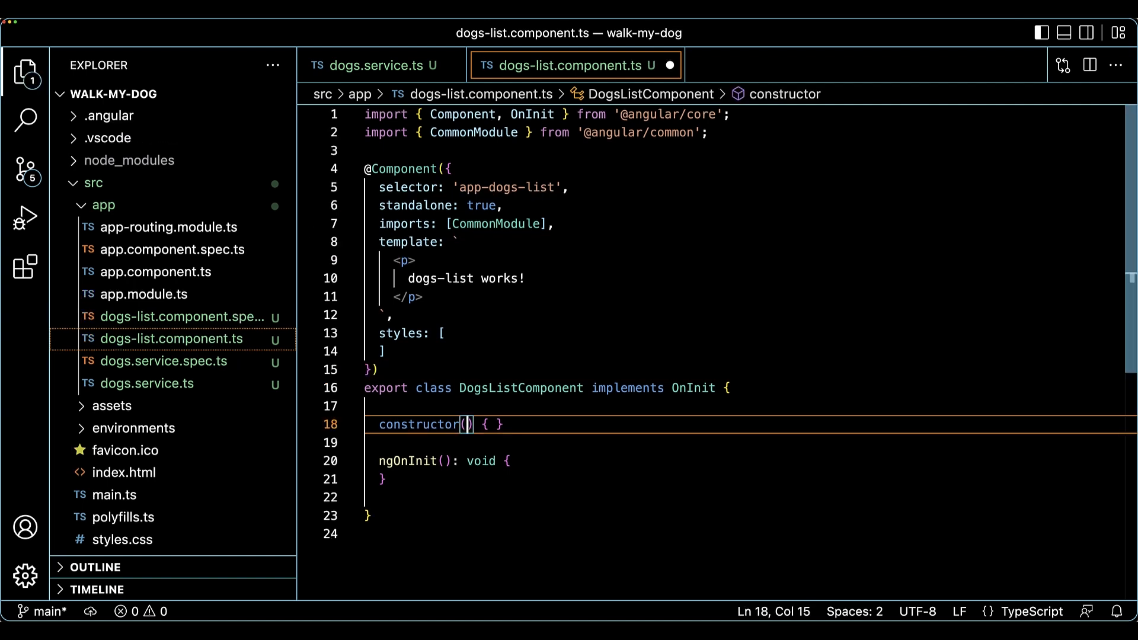
Step: Inject DogsService as a readonly constructor parameter in DogsListComponent
{"action": "type", "text": "readonly dogsSe"}
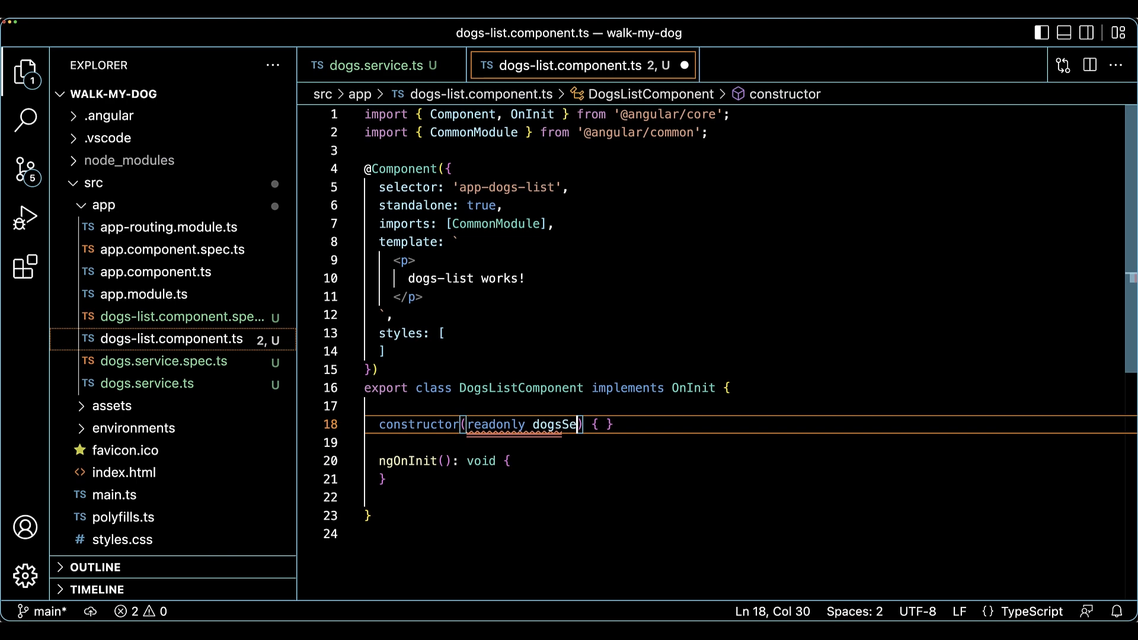
{"action": "type", "text": "rvice: Do"}
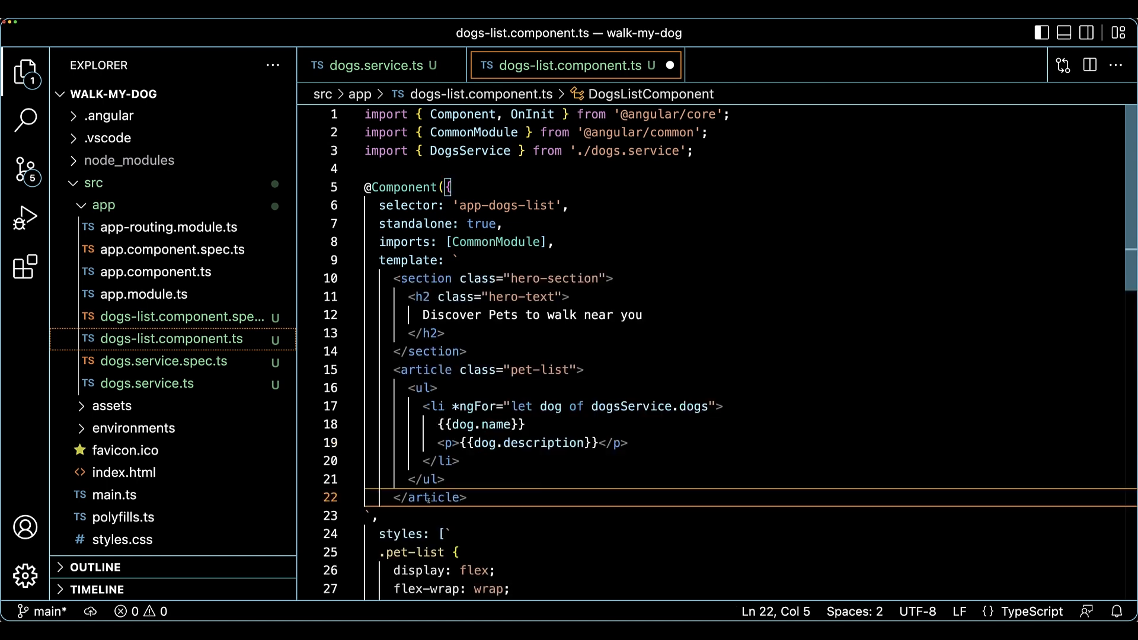
{"action": "left_click", "coordinate": [436, 533]}
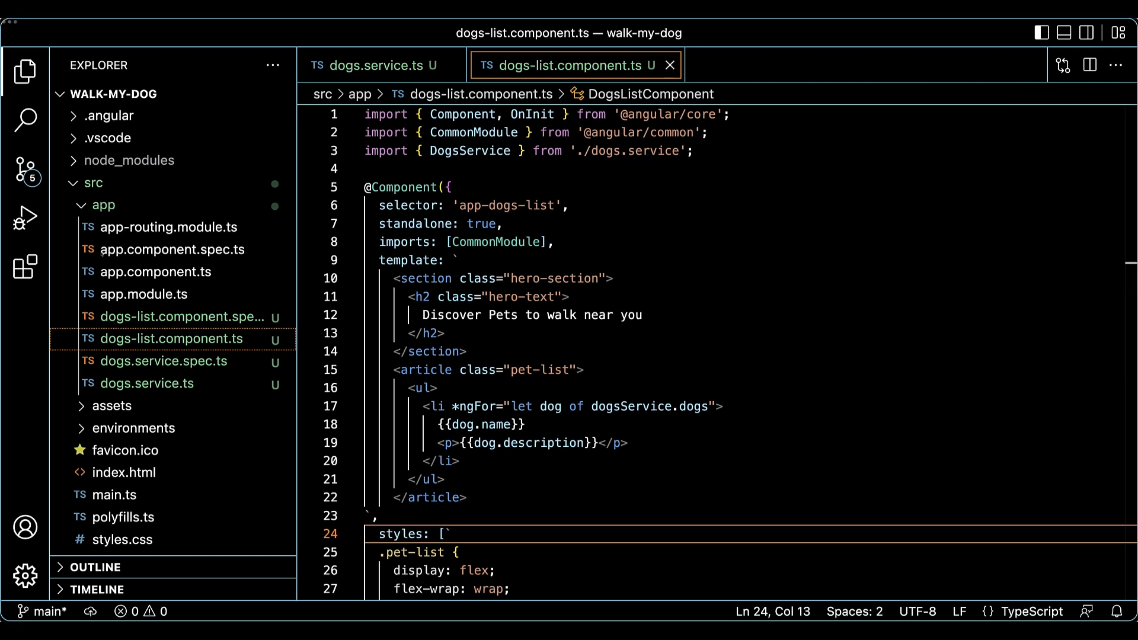
Step: Add a 'list' route using DogsListComponent to the routing module
{"action": "left_click", "coordinate": [168, 227]}
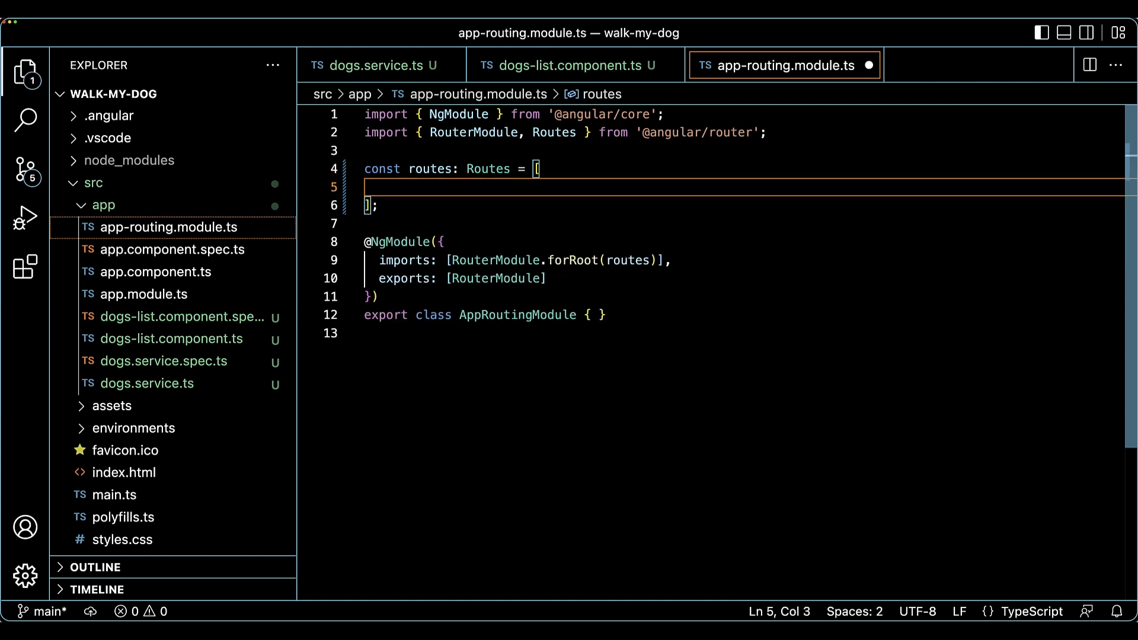
{"action": "type", "text": "{}"}
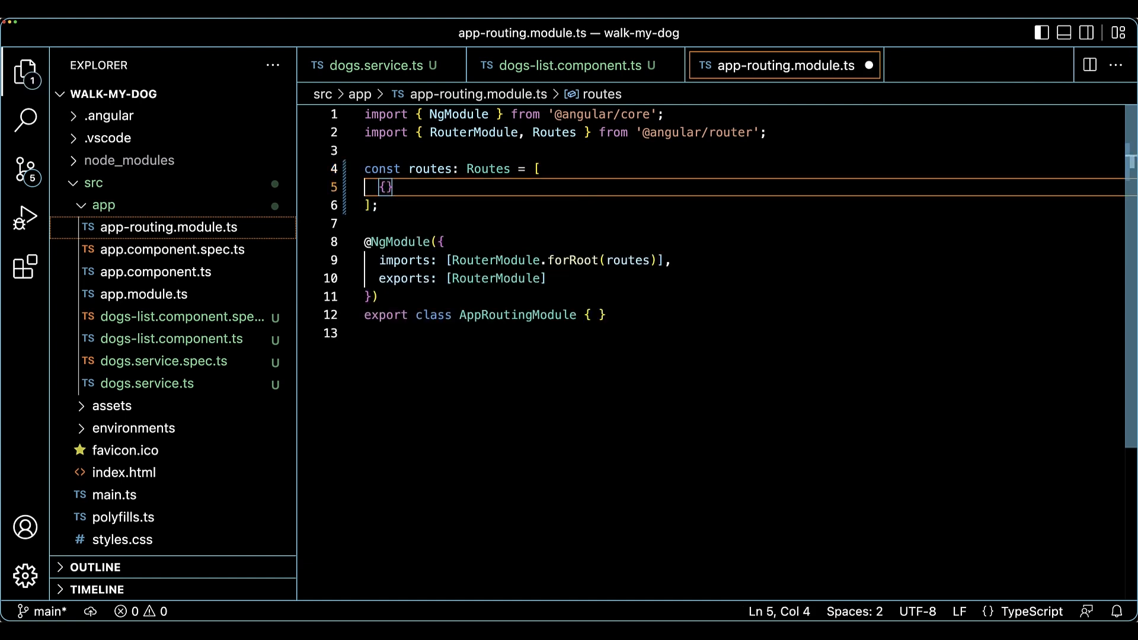
{"action": "type", "text": "path:"}
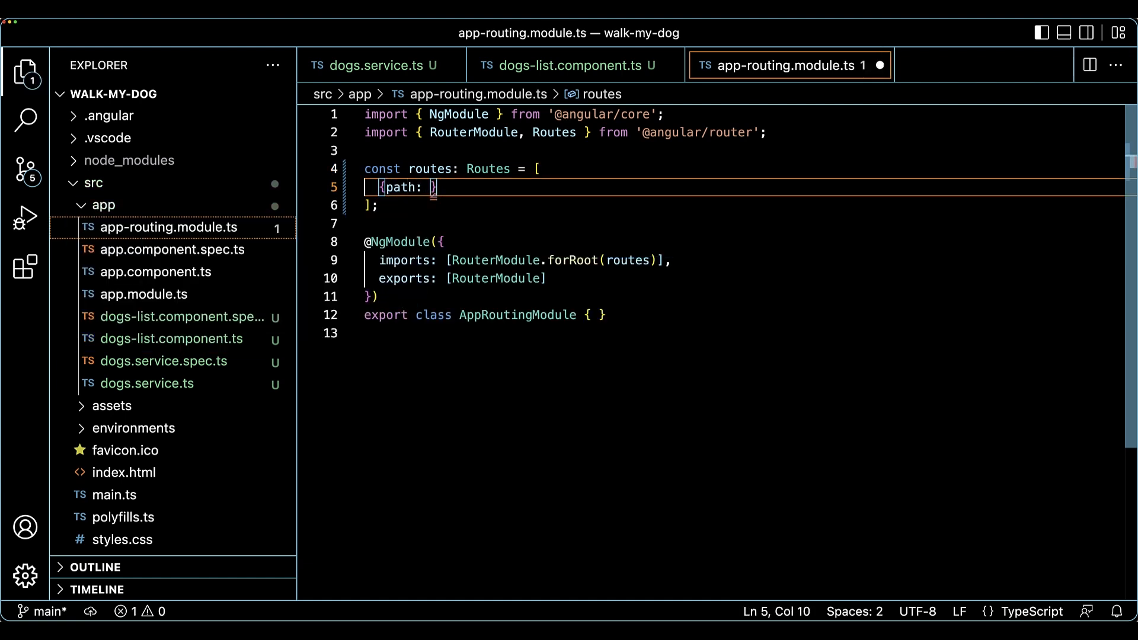
{"action": "type", "text": "'list'"}
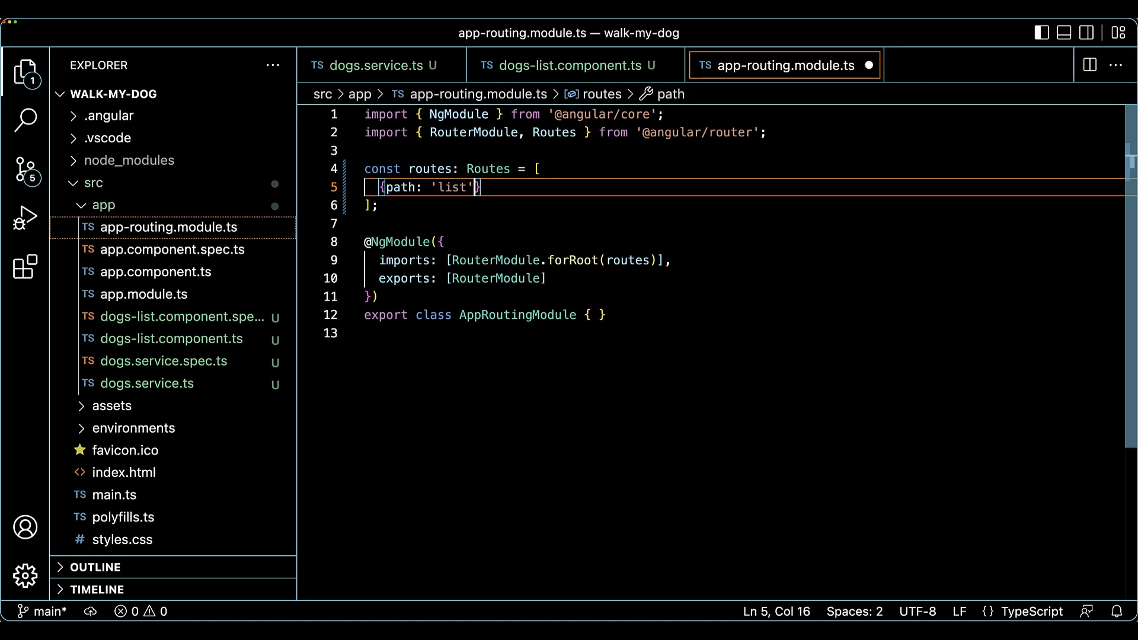
{"action": "type", "text": ", component: Dog"}
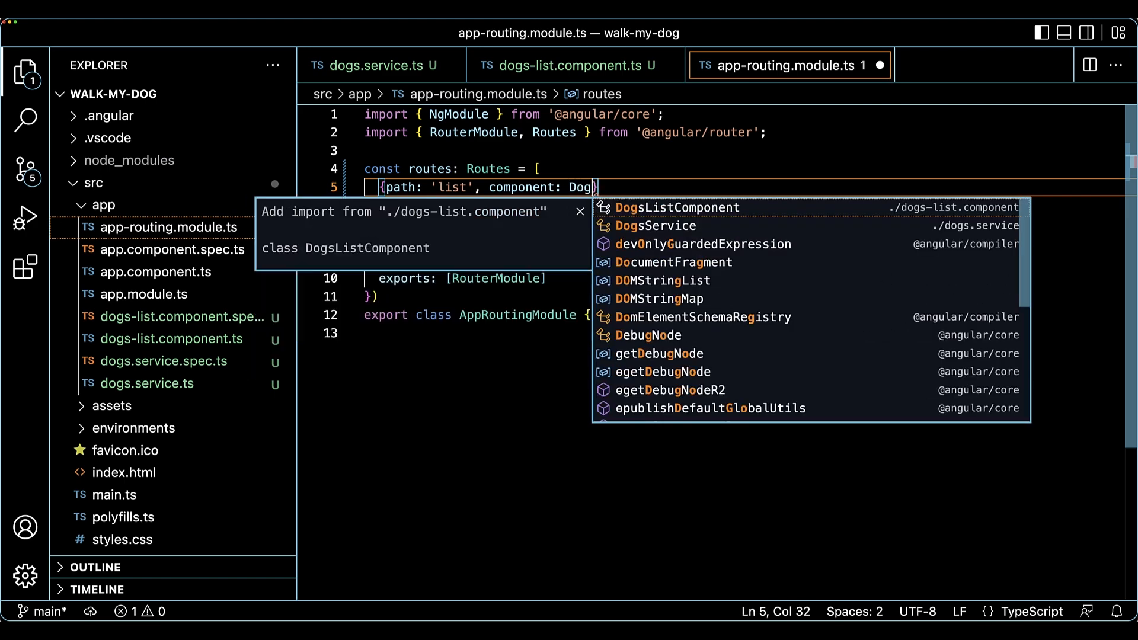
{"action": "left_click", "coordinate": [677, 207]}
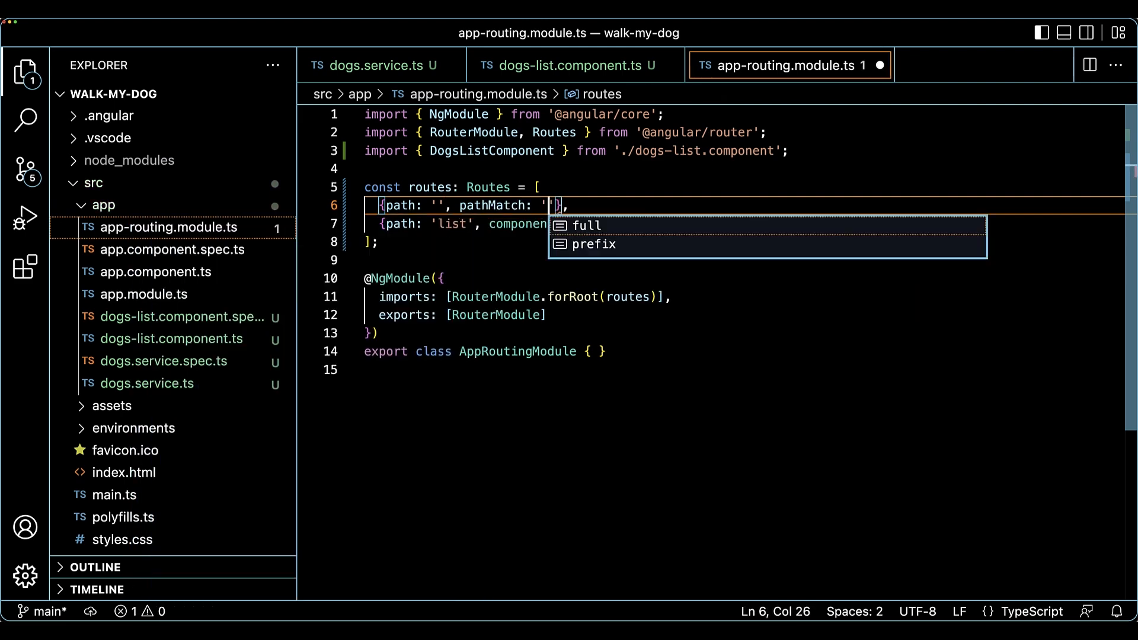
Step: Make the empty-path route match fully and redirect to 'list'
{"action": "left_click", "coordinate": [588, 225]}
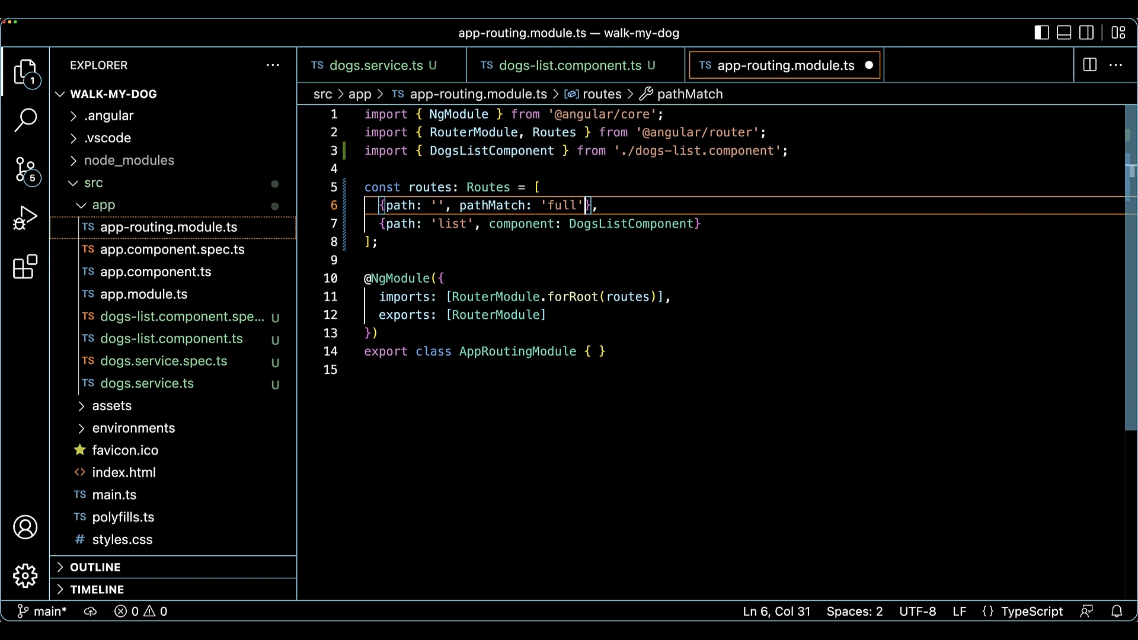
{"action": "type", "text": ", redirectTo: '"}
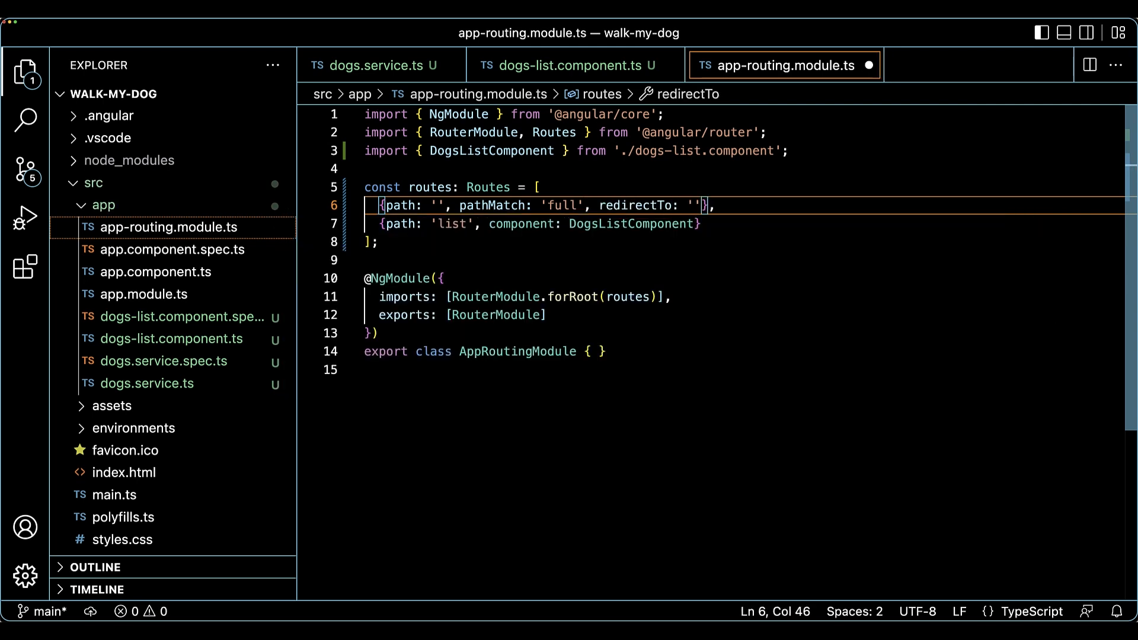
{"action": "type", "text": "list"}
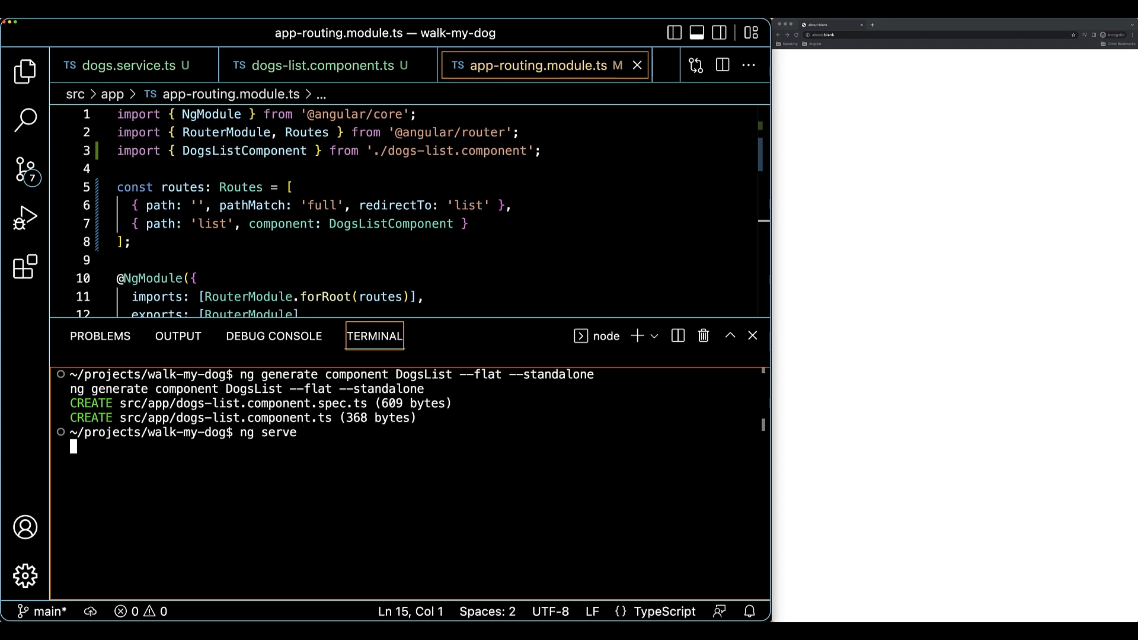
Step: Start the Angular development server with ng serve
{"action": "key", "text": "Return"}
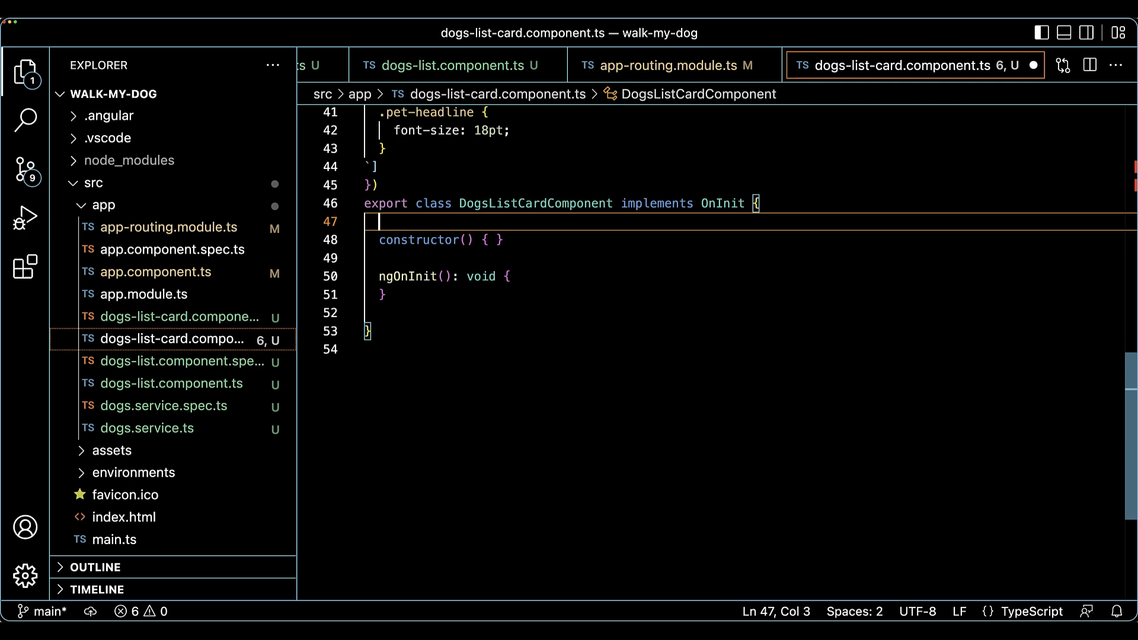
{"action": "type", "text": "@"}
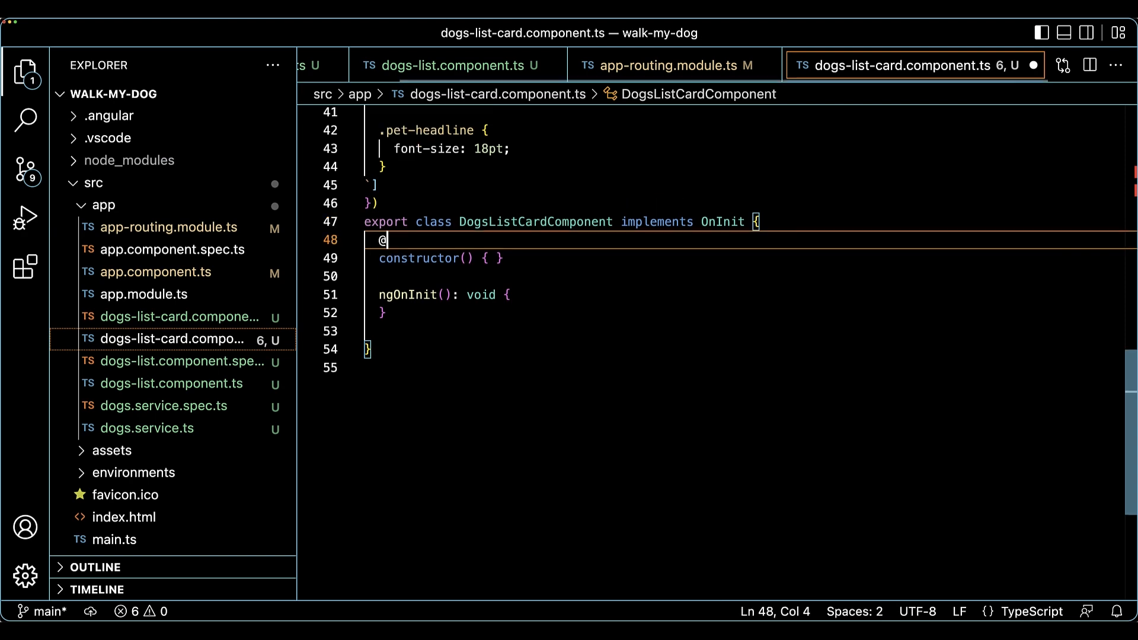
{"action": "type", "text": "Input()"}
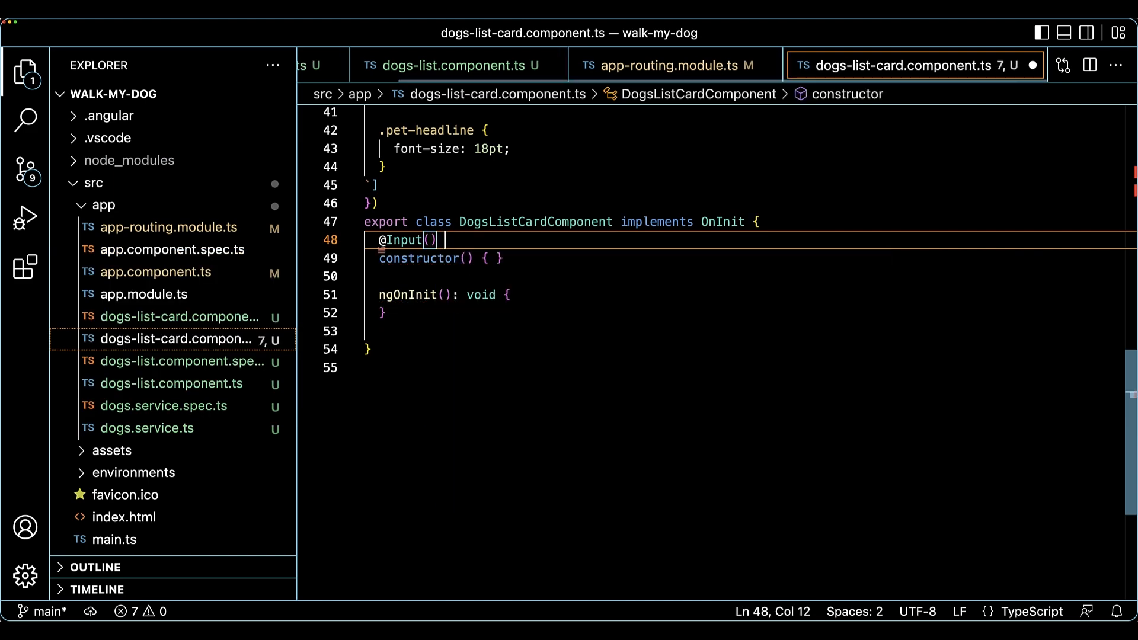
{"action": "type", "text": "dog!: Dog;"}
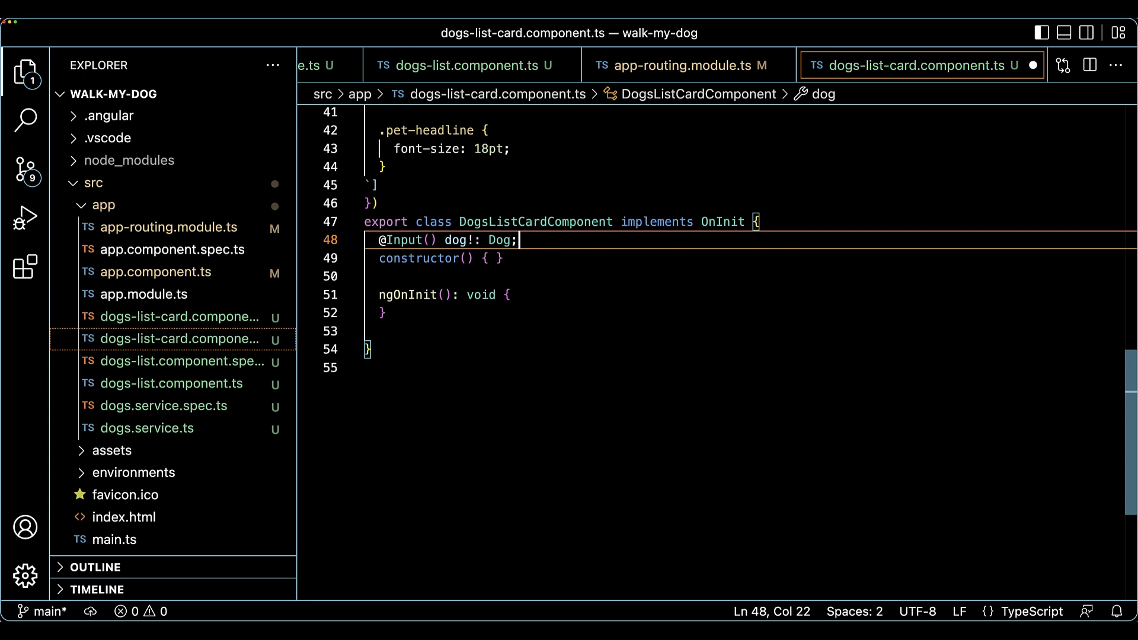
{"action": "left_click", "coordinate": [469, 65]}
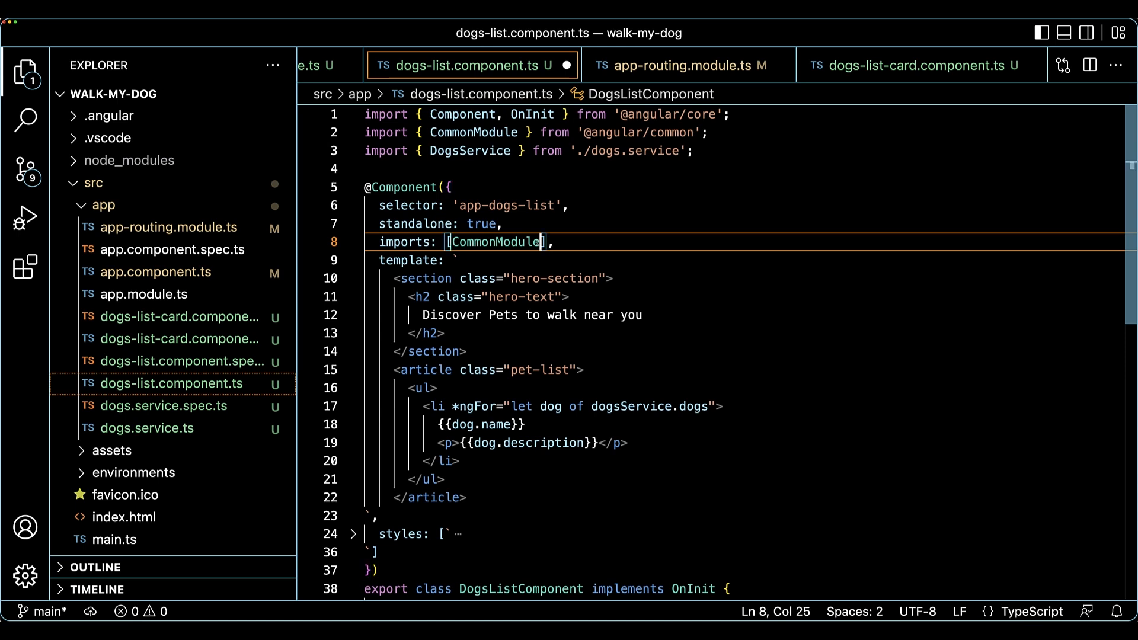
Step: Import DogsListCardComponent and render one app-dogs-list-card per dog with [dog] bound
{"action": "type", "text": ", DogsLis"}
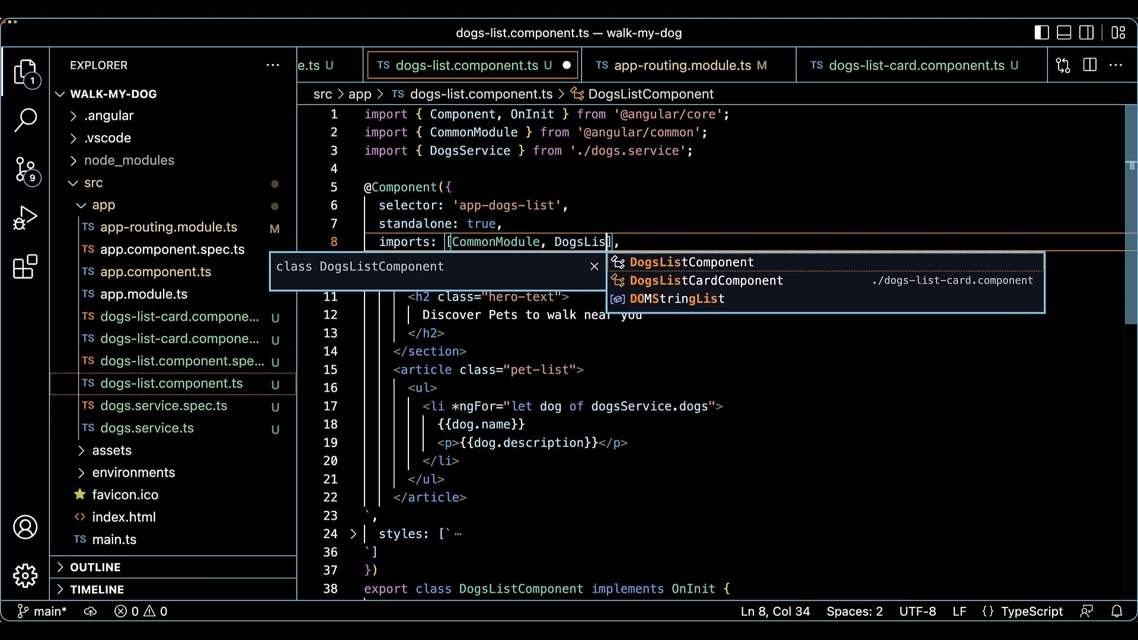
{"action": "left_click", "coordinate": [704, 281]}
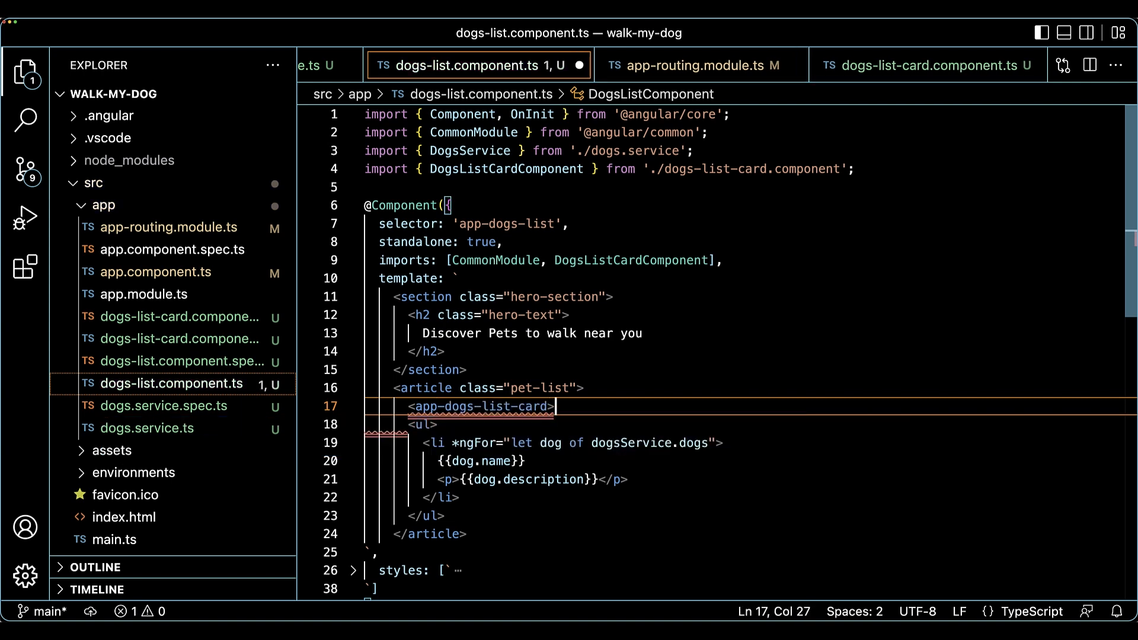
{"action": "type", "text": "</app-dogs-list-card>"}
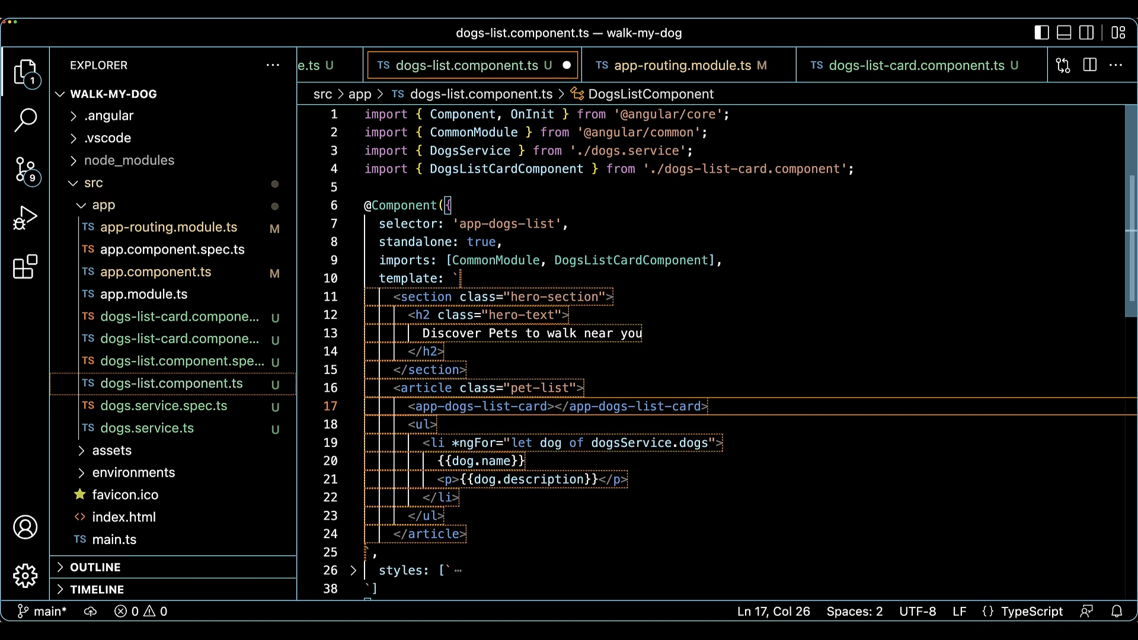
{"action": "type", "text": "*"}
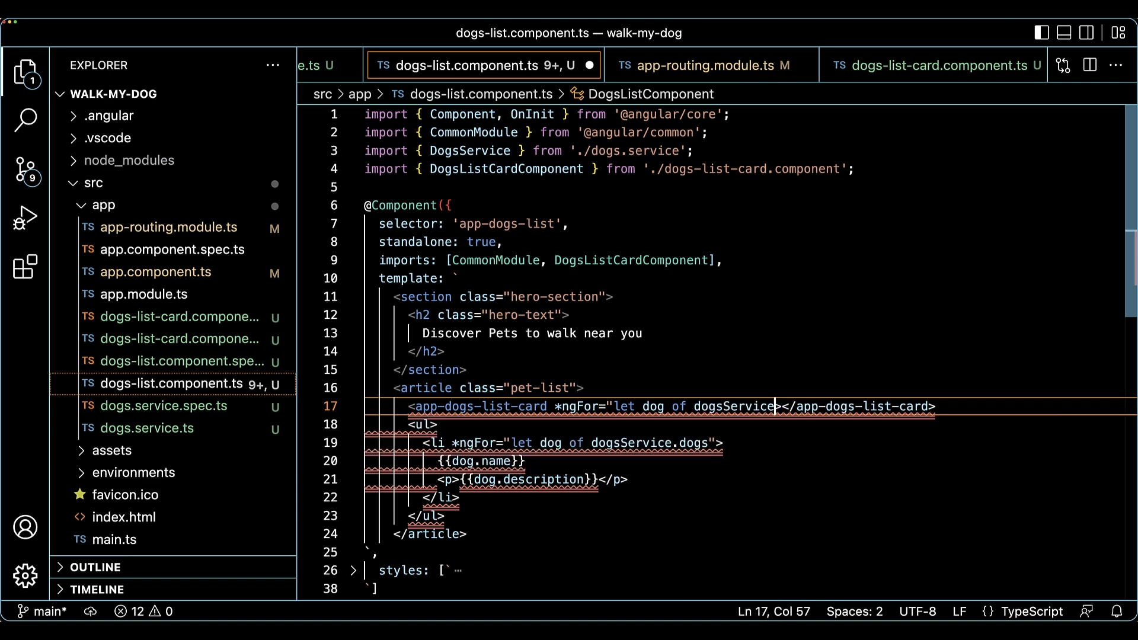
{"action": "type", "text": ".dogs\""}
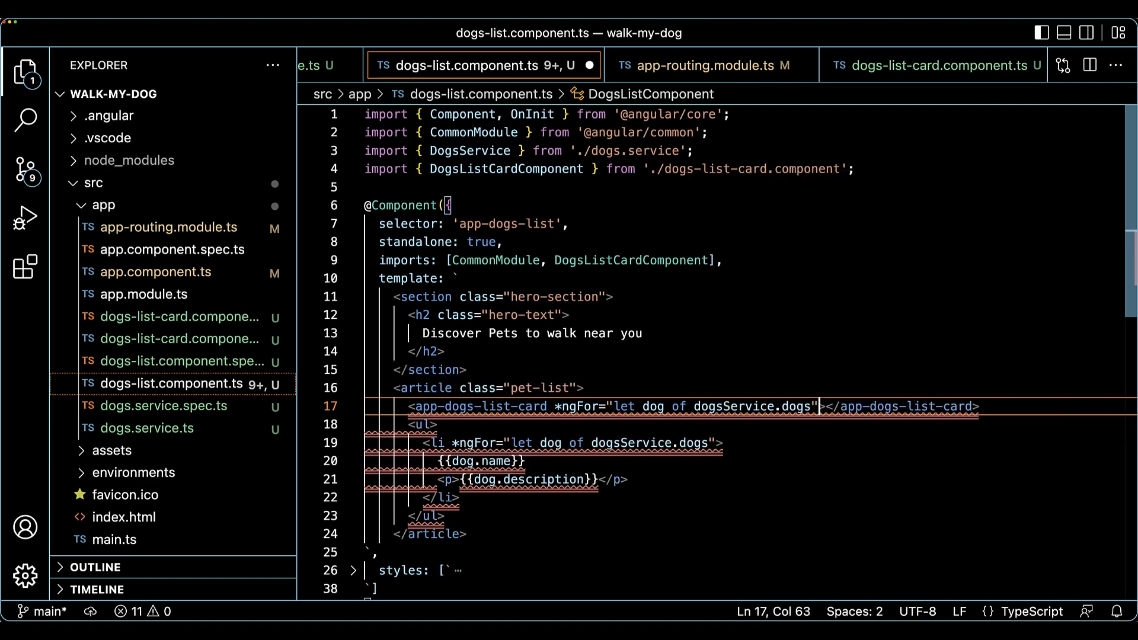
{"action": "type", "text": "[do"}
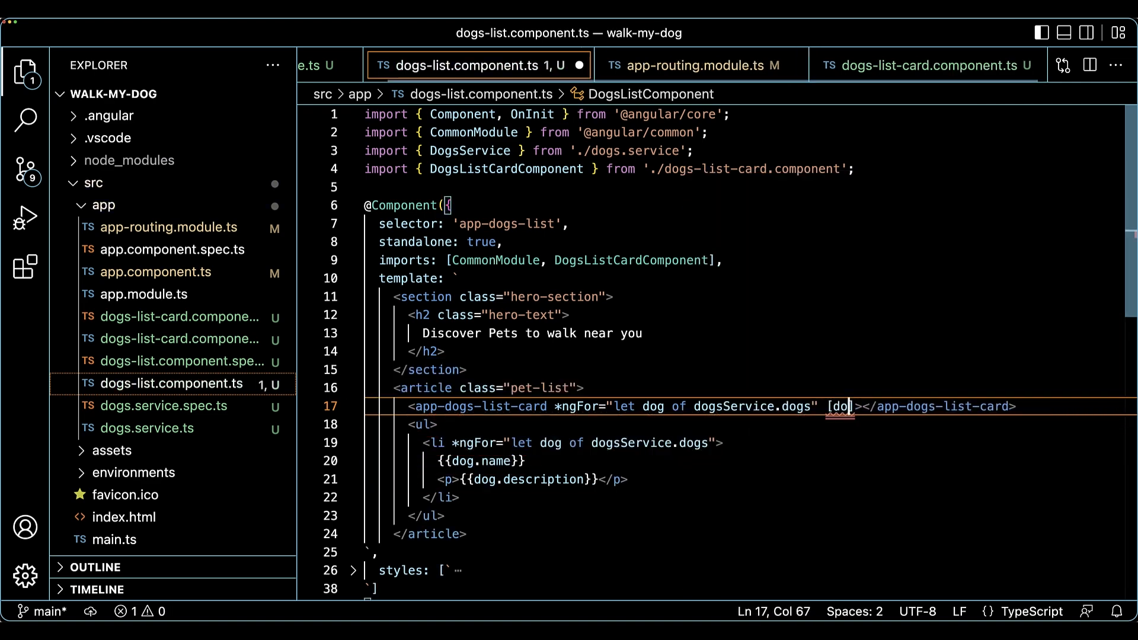
{"action": "type", "text": "]=\"dog"}
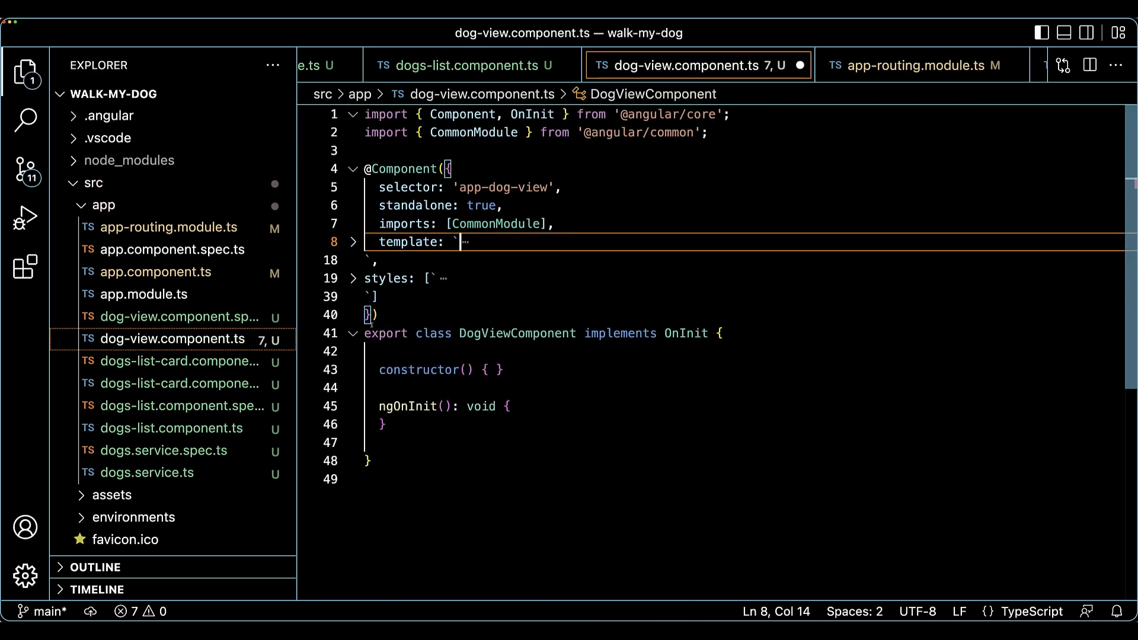
Step: Declare dog$ as Observable<Dog | undefined>, mapping the route's index param to dogsService.dogs
{"action": "type", "text": "dog$: 0"}
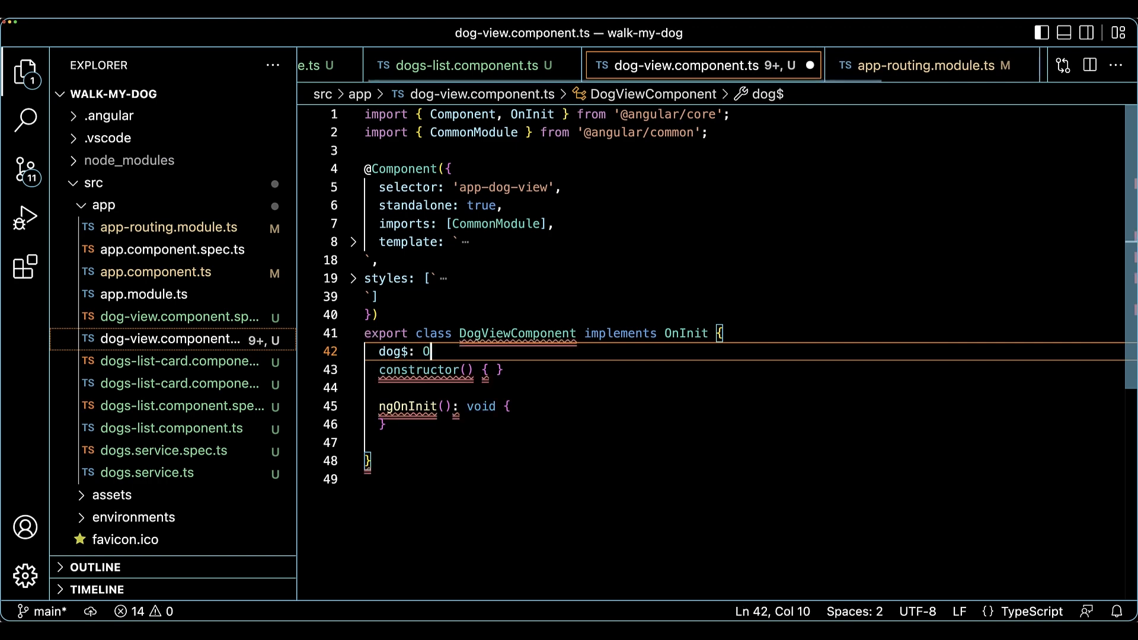
{"action": "type", "text": "bservable<Dog | undefined>;"}
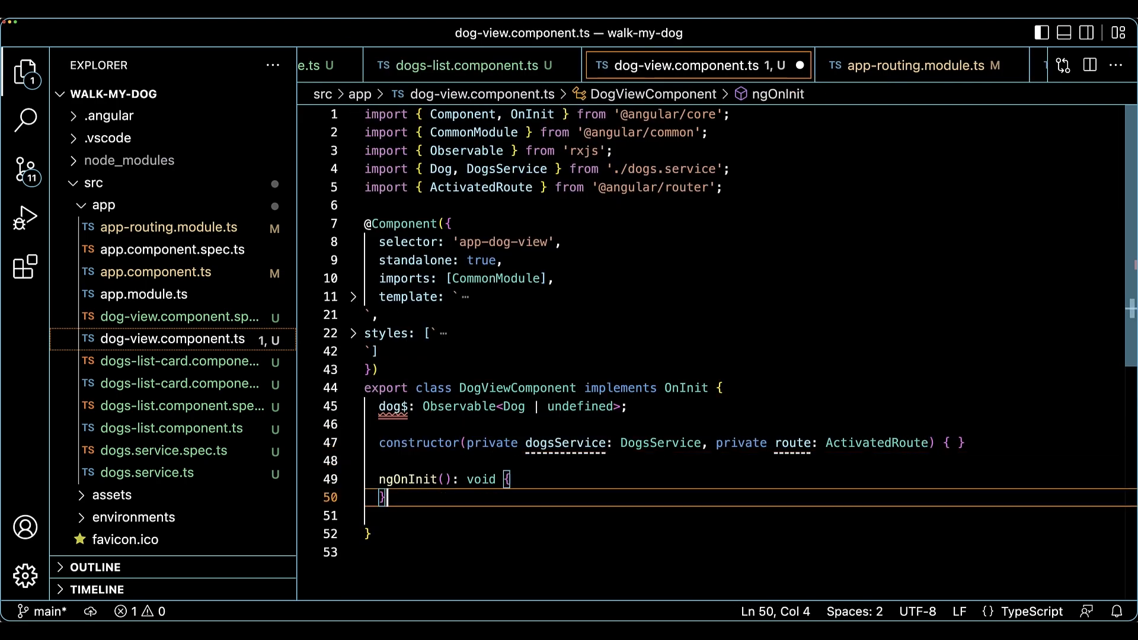
{"action": "type", "text": "this.dog$ = this.route.paramMap.pipe"}
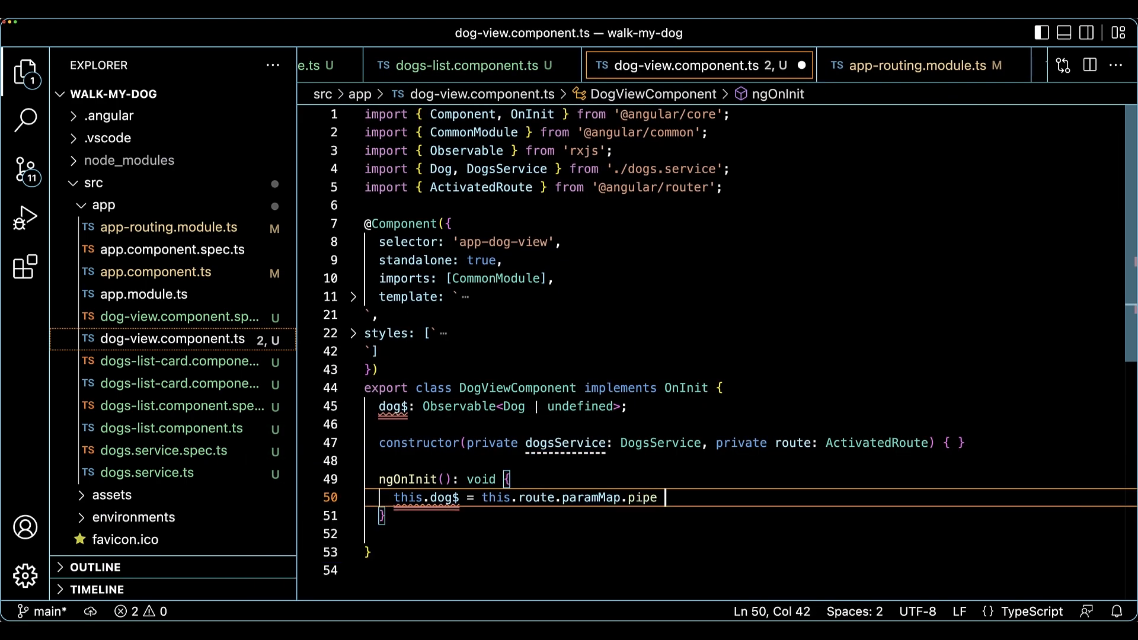
{"action": "type", "text": "(map(param =>"}
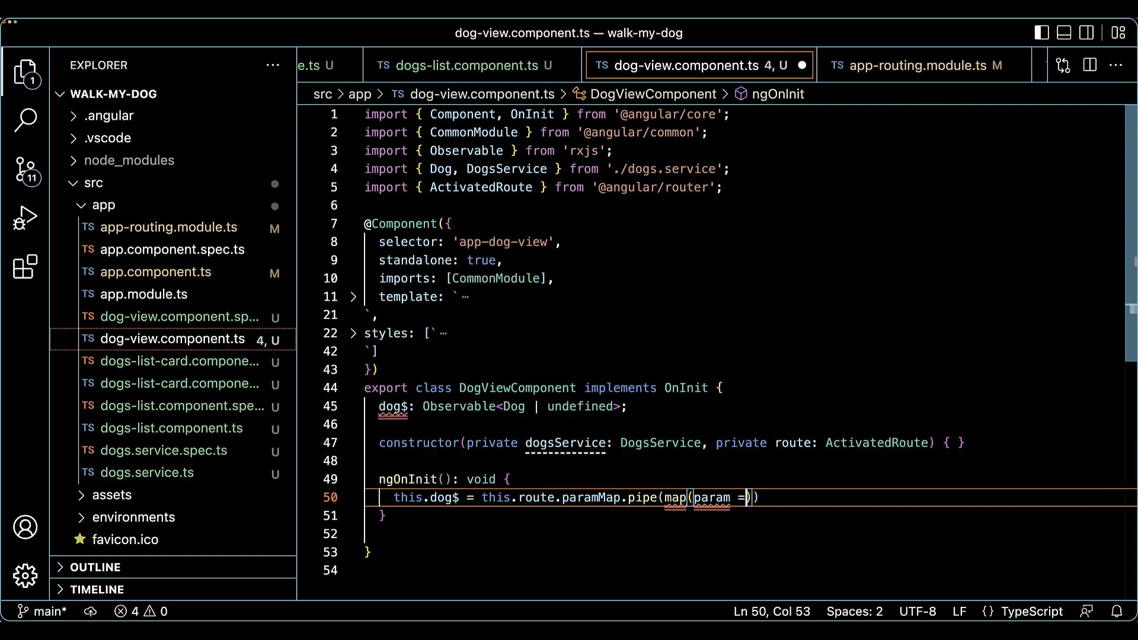
{"action": "type", "text": "return this.dogsService.dogs"}
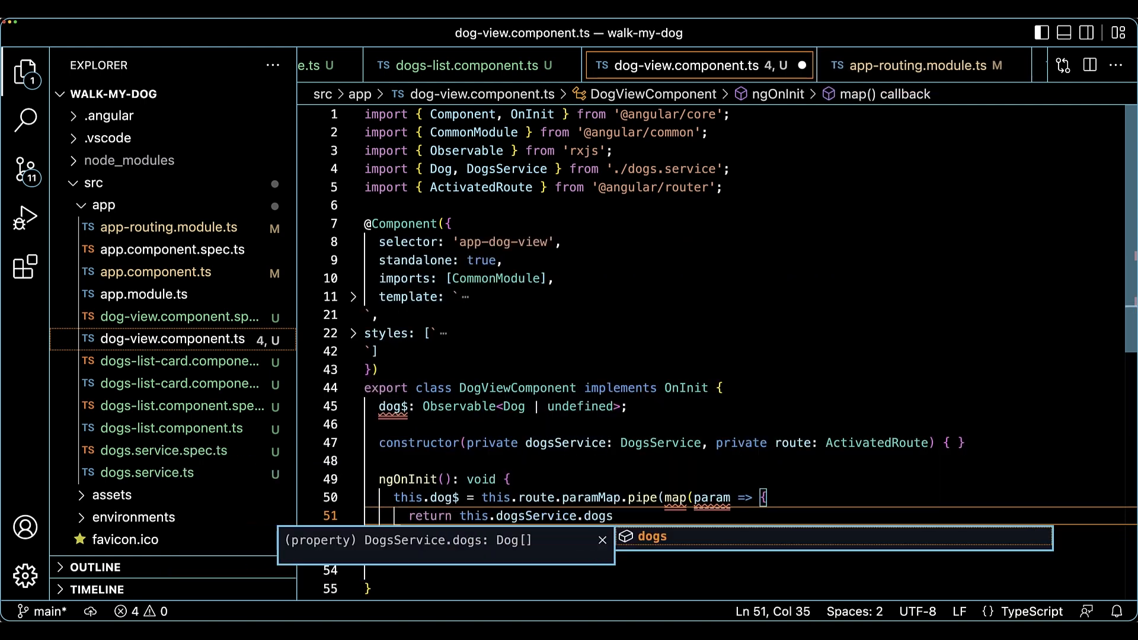
{"action": "type", "text": "[Number(params.get('index"}
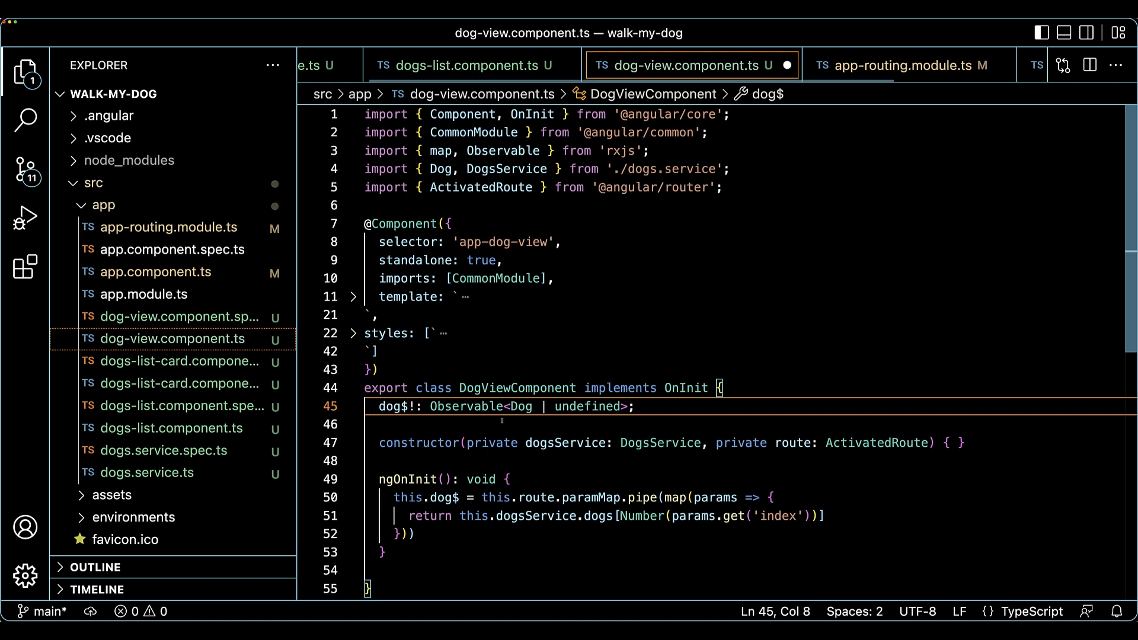
Step: Add a '/details/:index' route pointing to DogViewComponent
{"action": "left_click", "coordinate": [903, 65]}
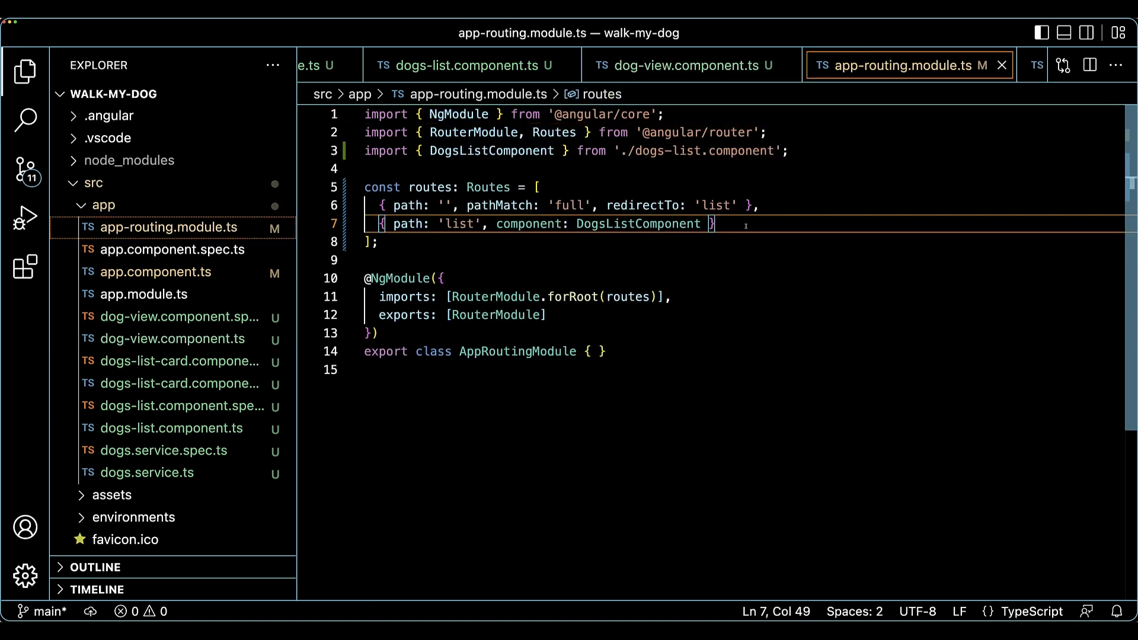
{"action": "type", "text": ","}
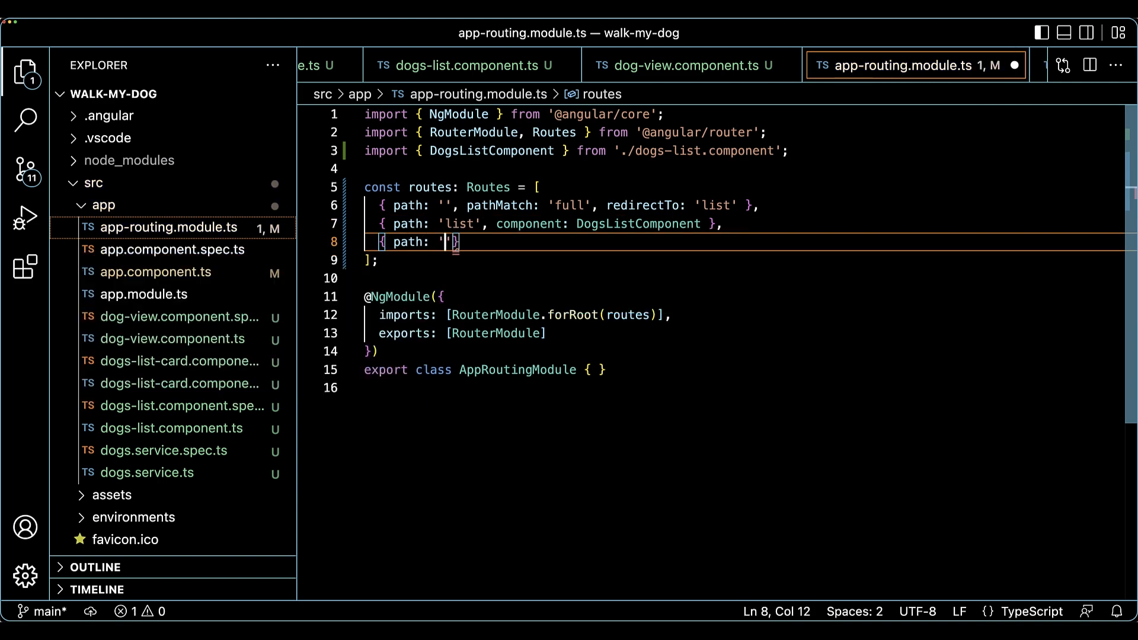
{"action": "type", "text": "/details"}
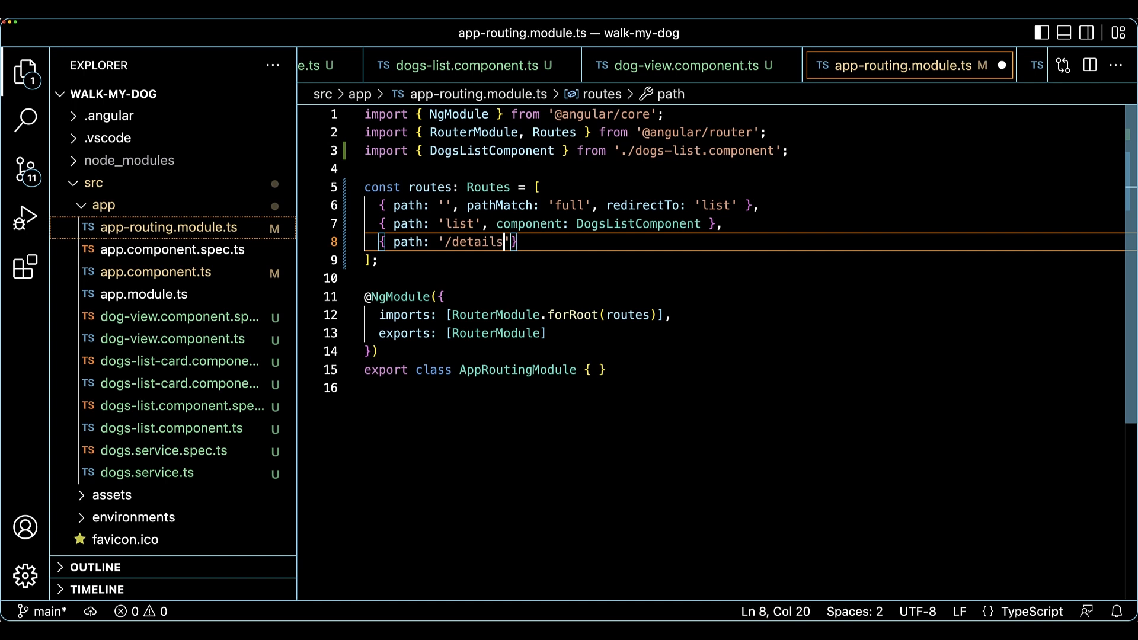
{"action": "type", "text": "/:i"}
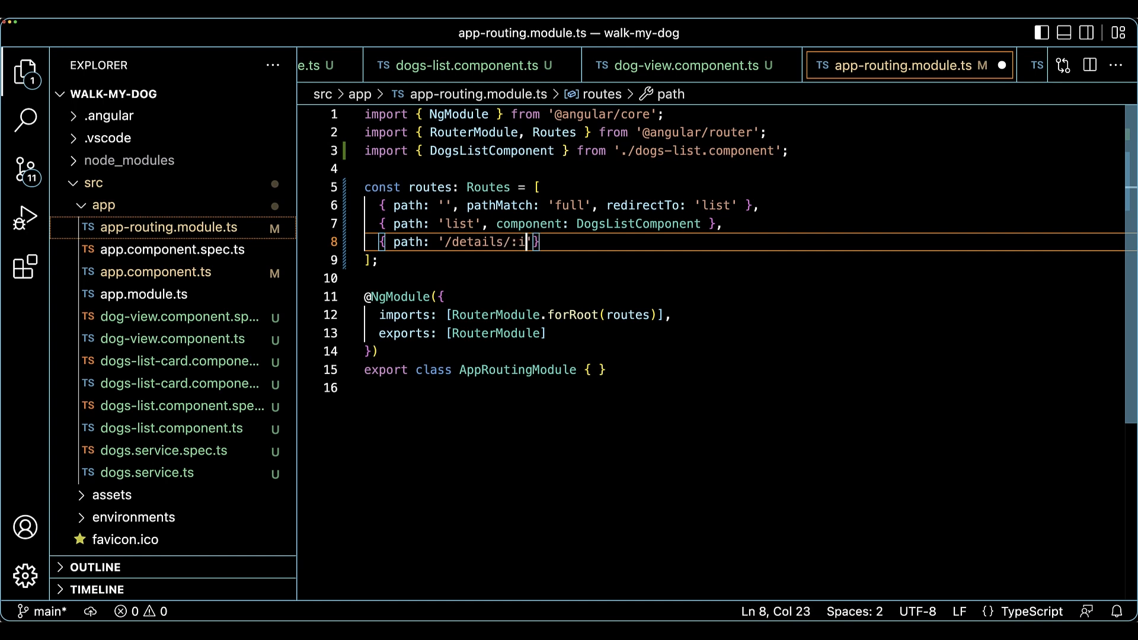
{"action": "type", "text": "ndex', component: DogViewComponent"}
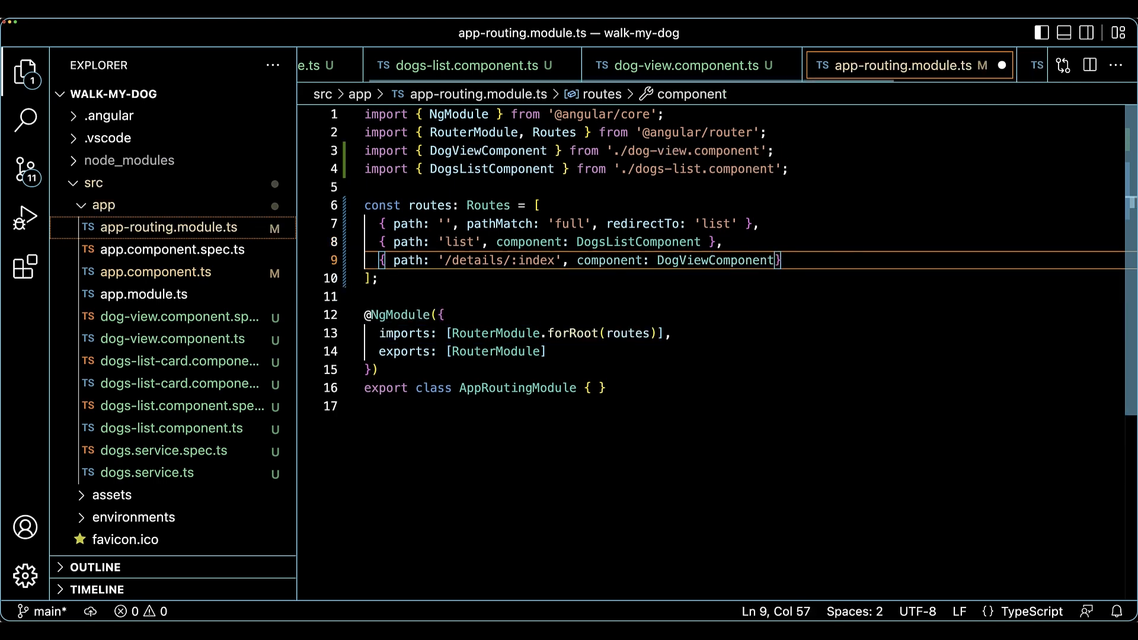
{"action": "left_click", "coordinate": [172, 384]}
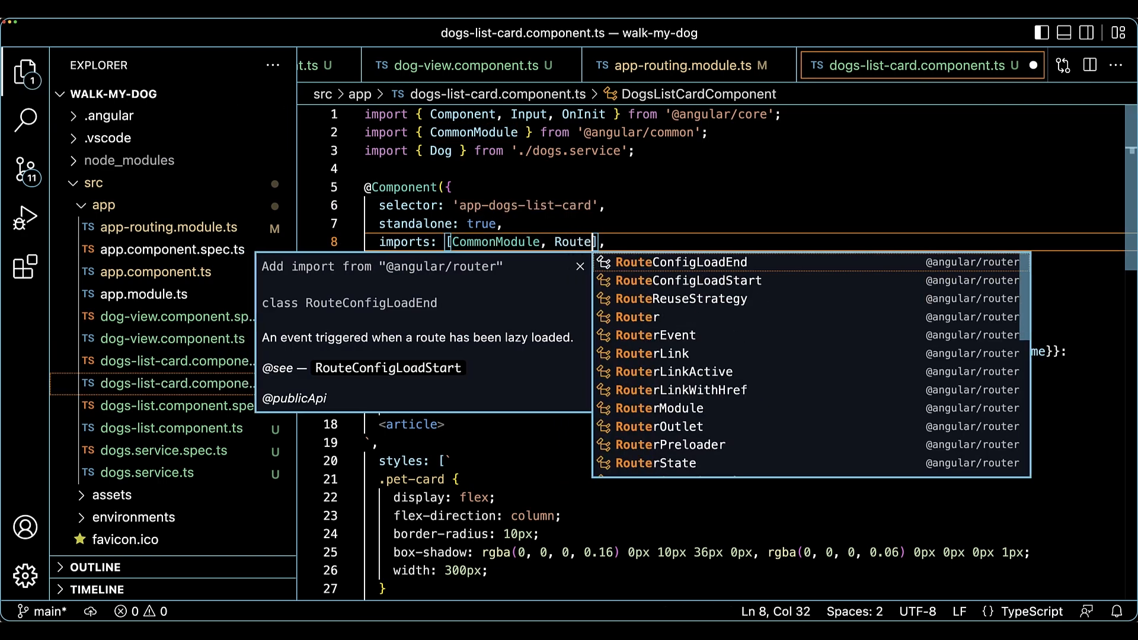
Step: Link Learn More to /details, add an index input, and expose 'let i = index' in ngFor
{"action": "left_click", "coordinate": [661, 407]}
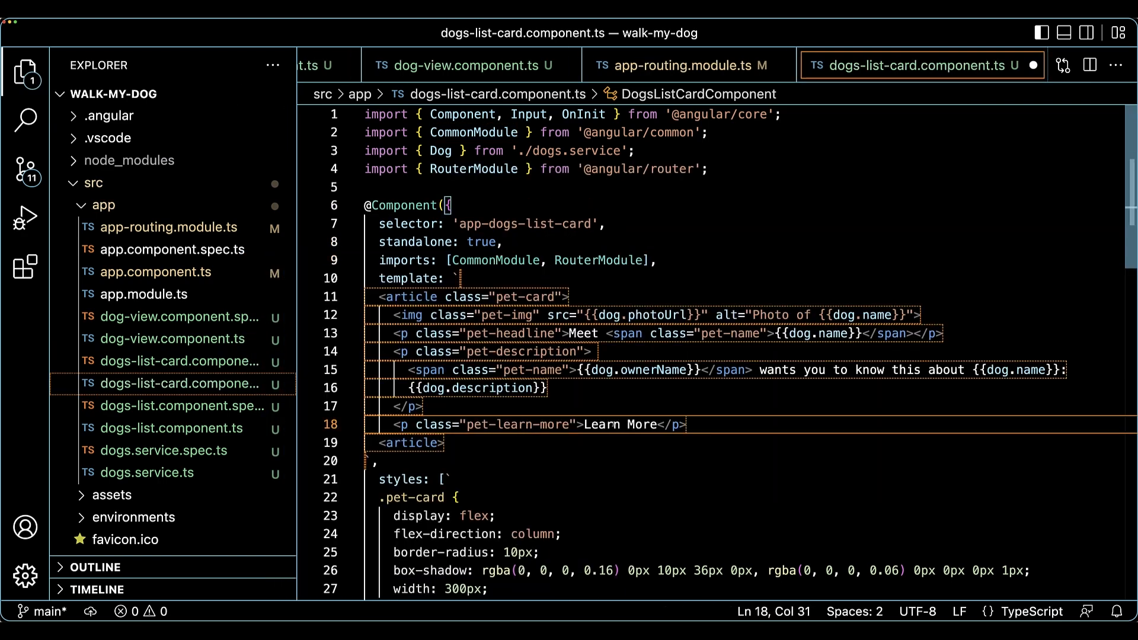
{"action": "type", "text": "<a href=\"/"}
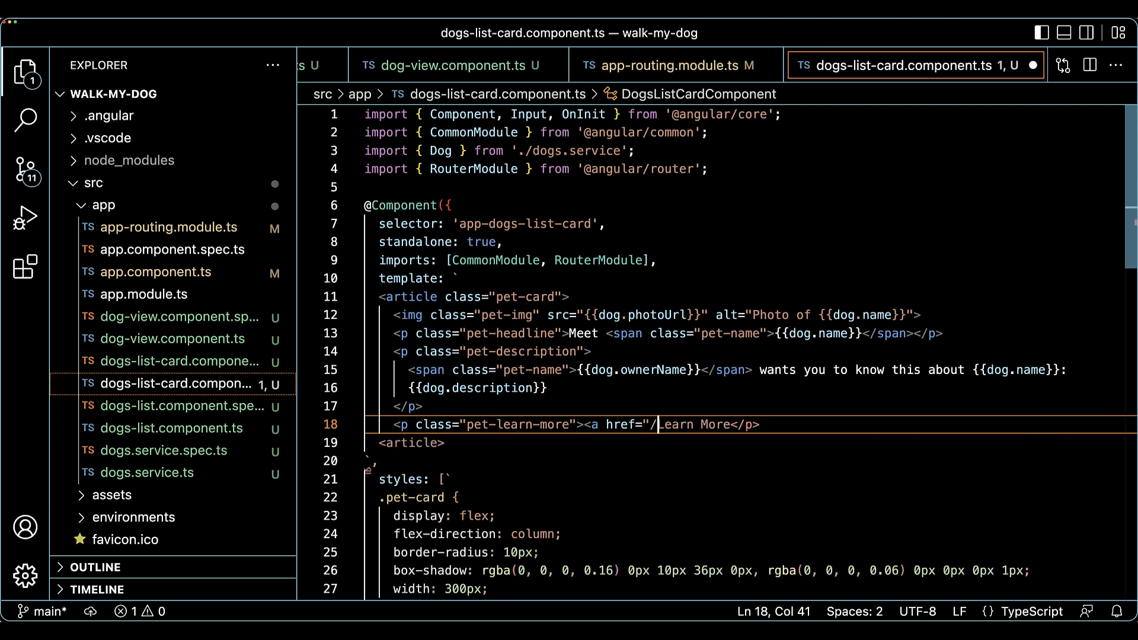
{"action": "type", "text": "details/{{index}}\">"}
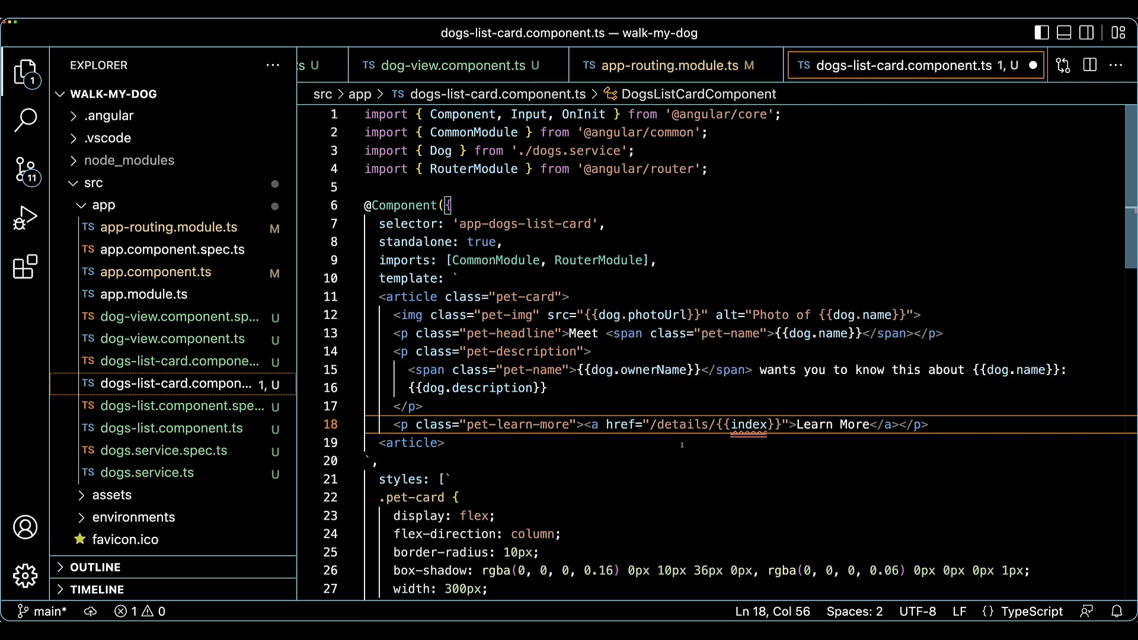
{"action": "scroll", "scroll_direction": "down", "scroll_amount": 3}
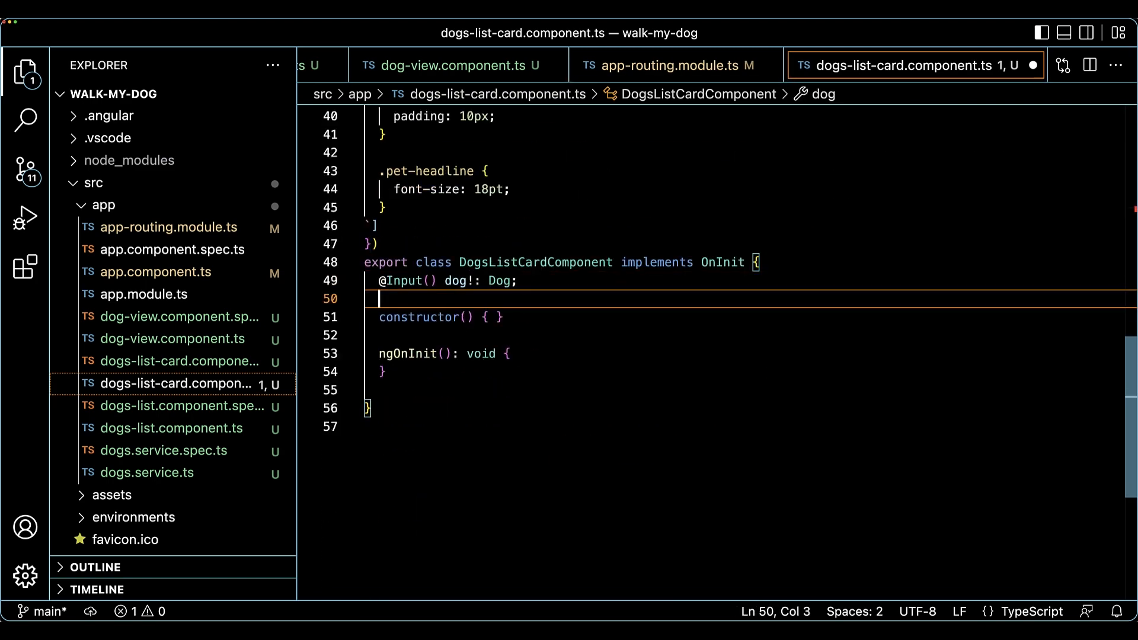
{"action": "type", "text": "@Input() index!:"}
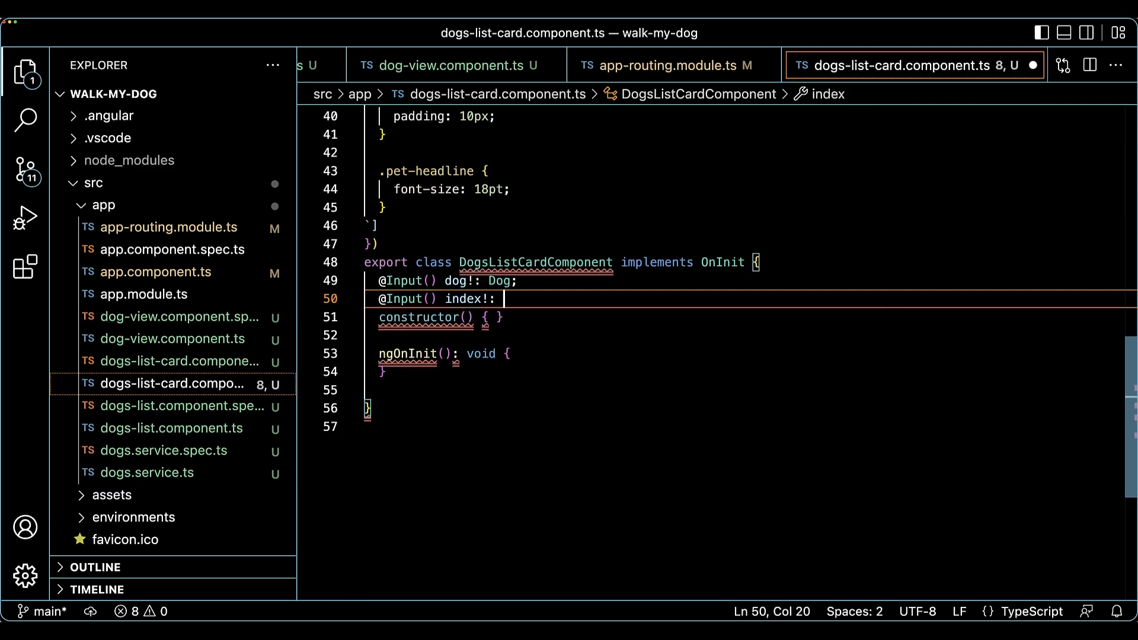
{"action": "left_click", "coordinate": [168, 427]}
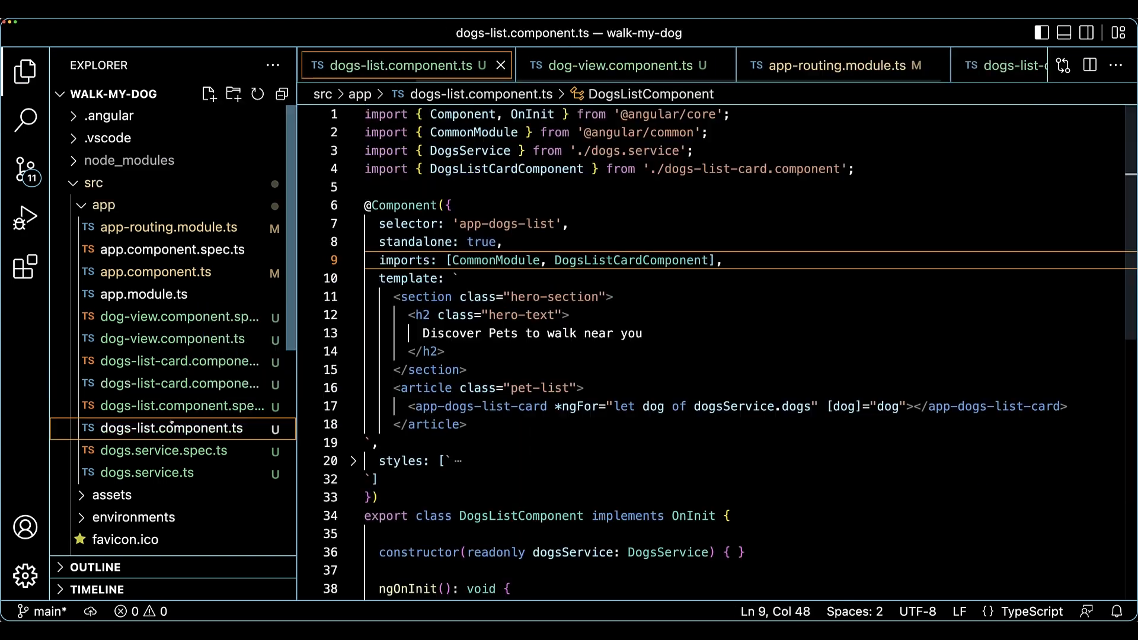
{"action": "type", "text": "; let i = index"}
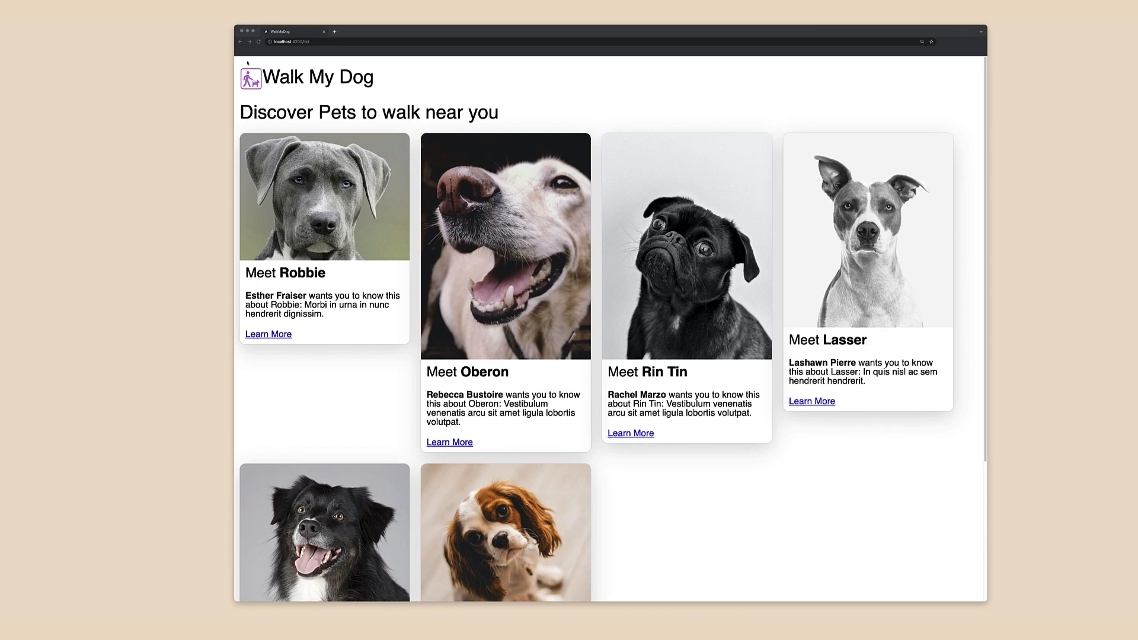
Step: Focus Chrome and follow Learn More on Robbie's card toward his details page
{"action": "scroll", "scroll_direction": "down", "scroll_amount": 3}
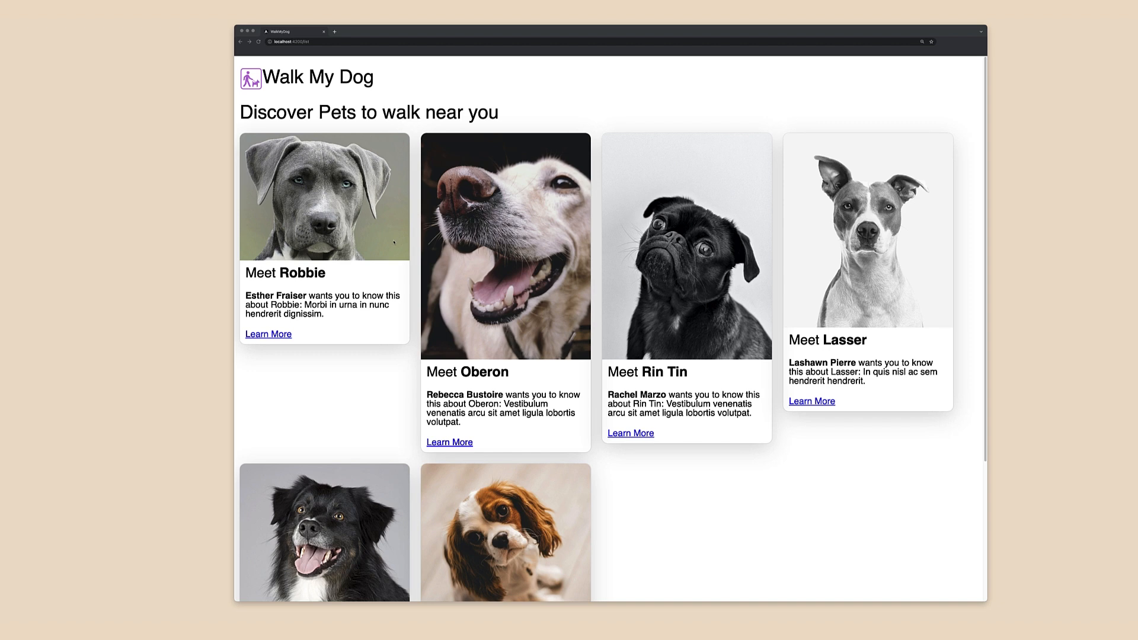
{"action": "left_click", "coordinate": [268, 333]}
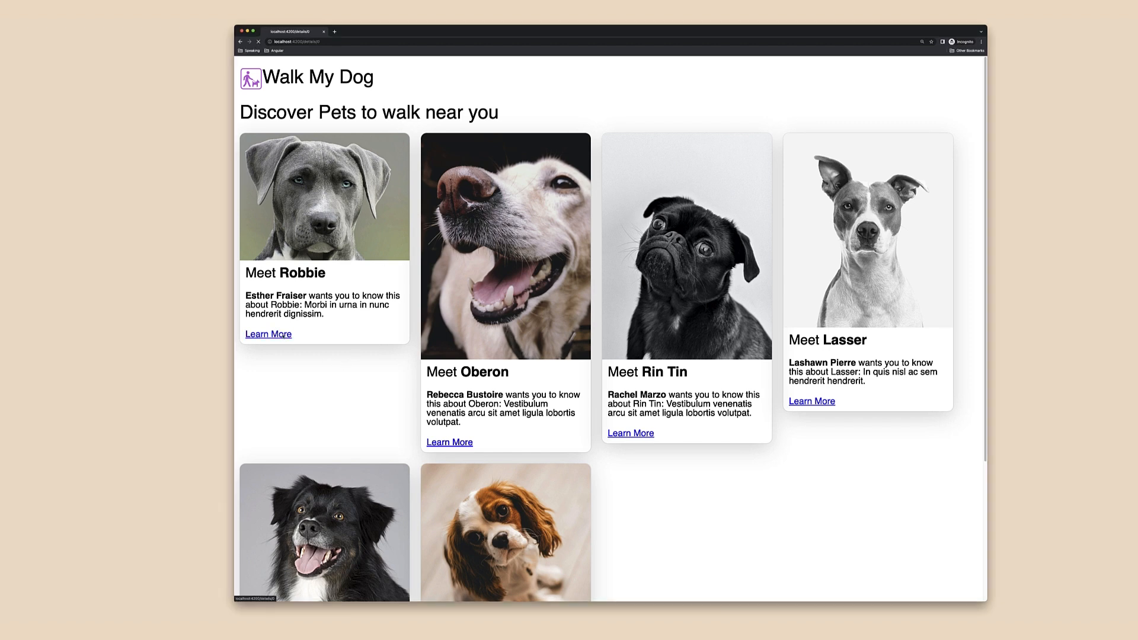
{"action": "left_click", "coordinate": [267, 334]}
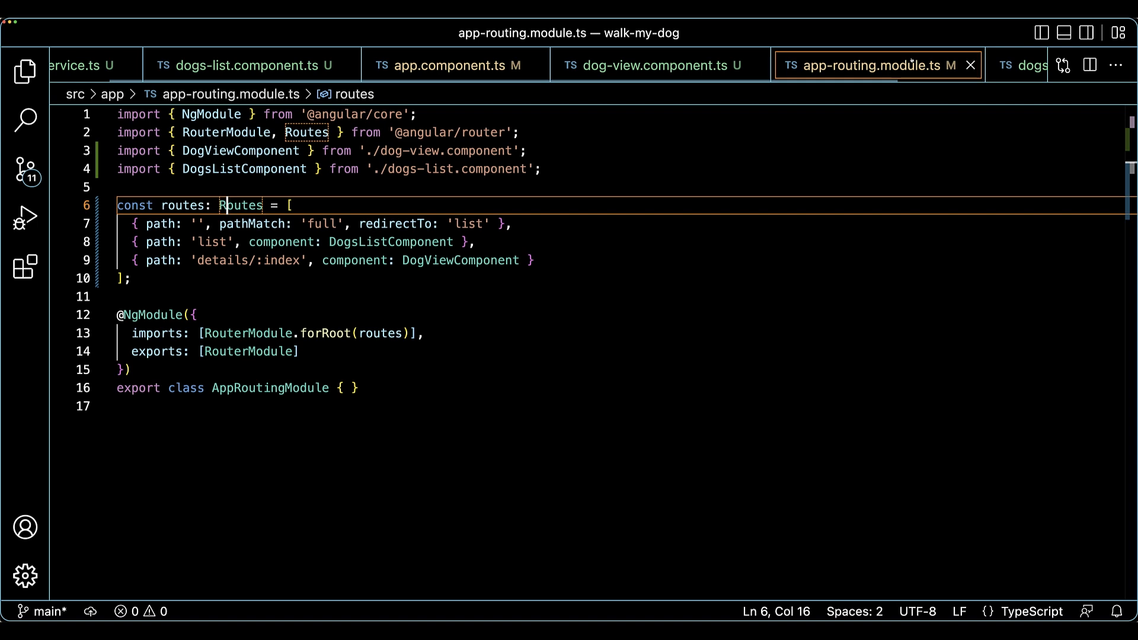
{"action": "mouse_move", "coordinate": [355, 260]}
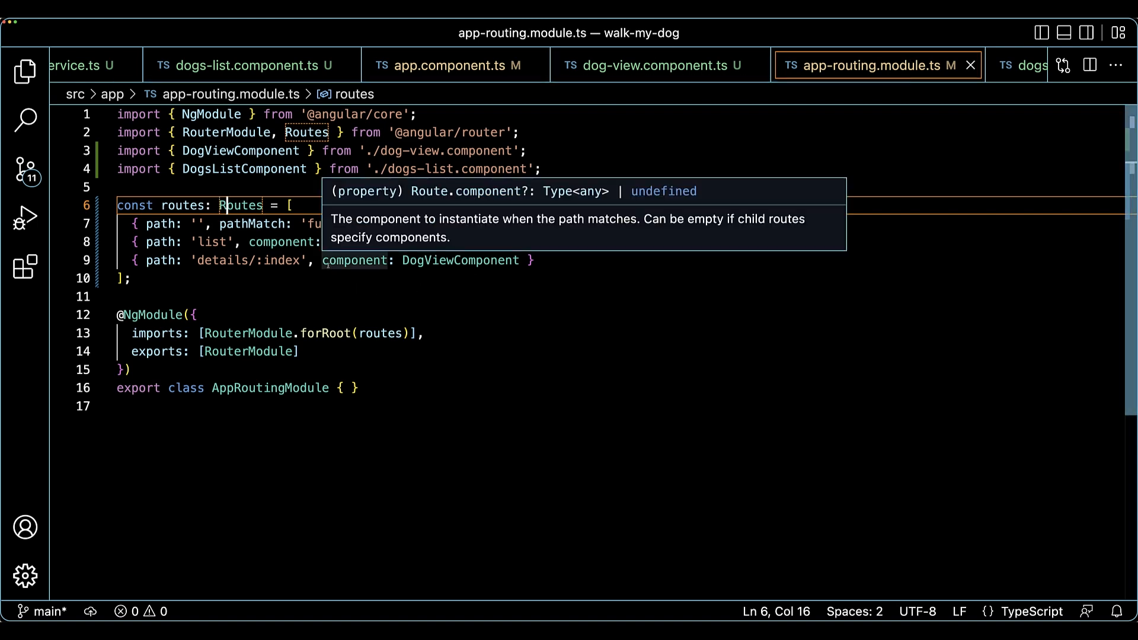
Step: Replace the details route's component with loadComponent importing './dog-view.component' and returning m.DogViewComponent
{"action": "left_click", "coordinate": [355, 260]}
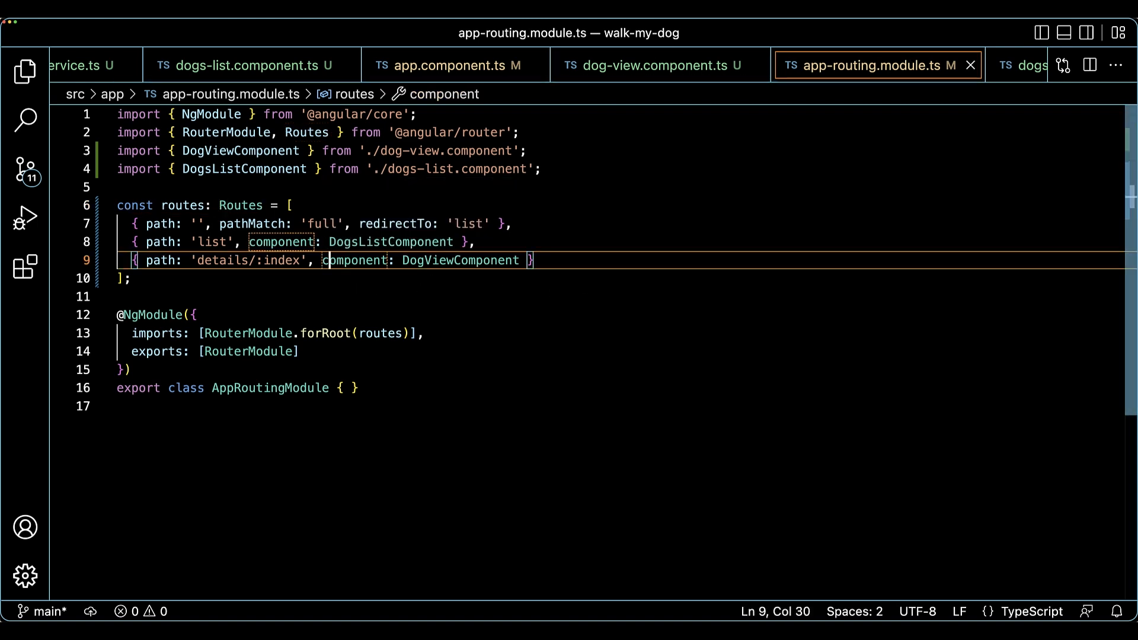
{"action": "type", "text": "load"}
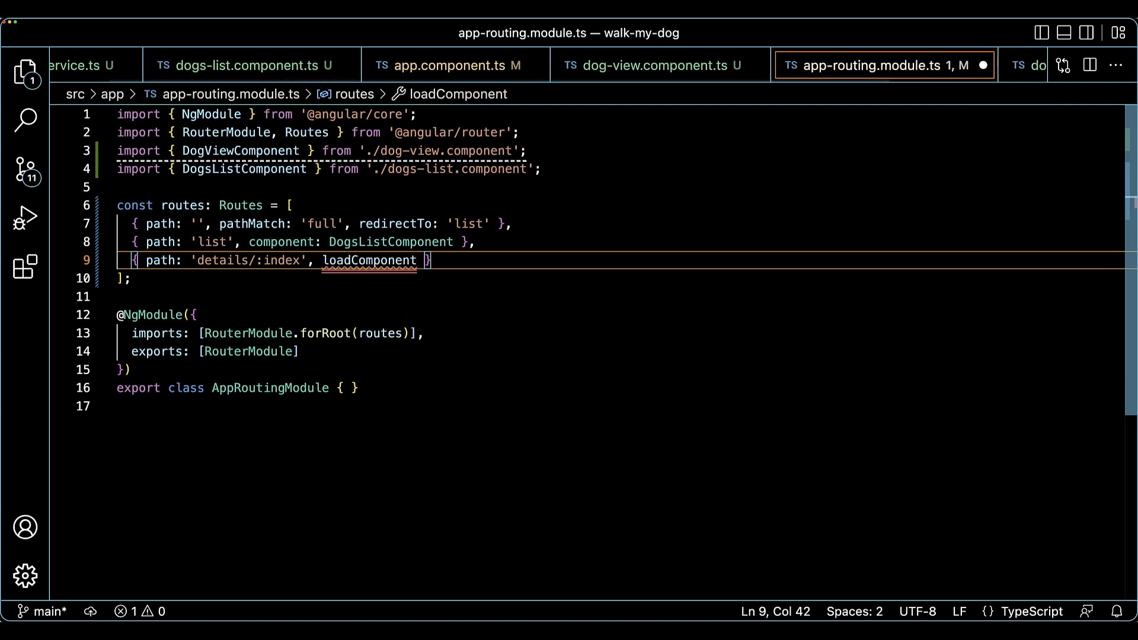
{"action": "type", "text": ": () => import("}
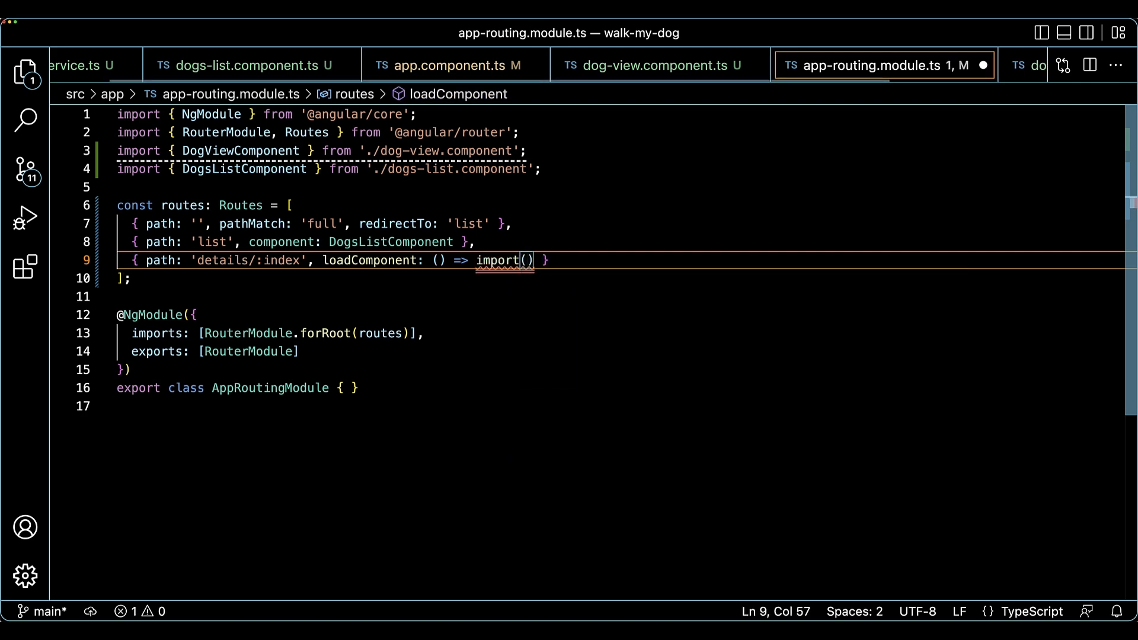
{"action": "type", "text": "'./dog-view.component'"}
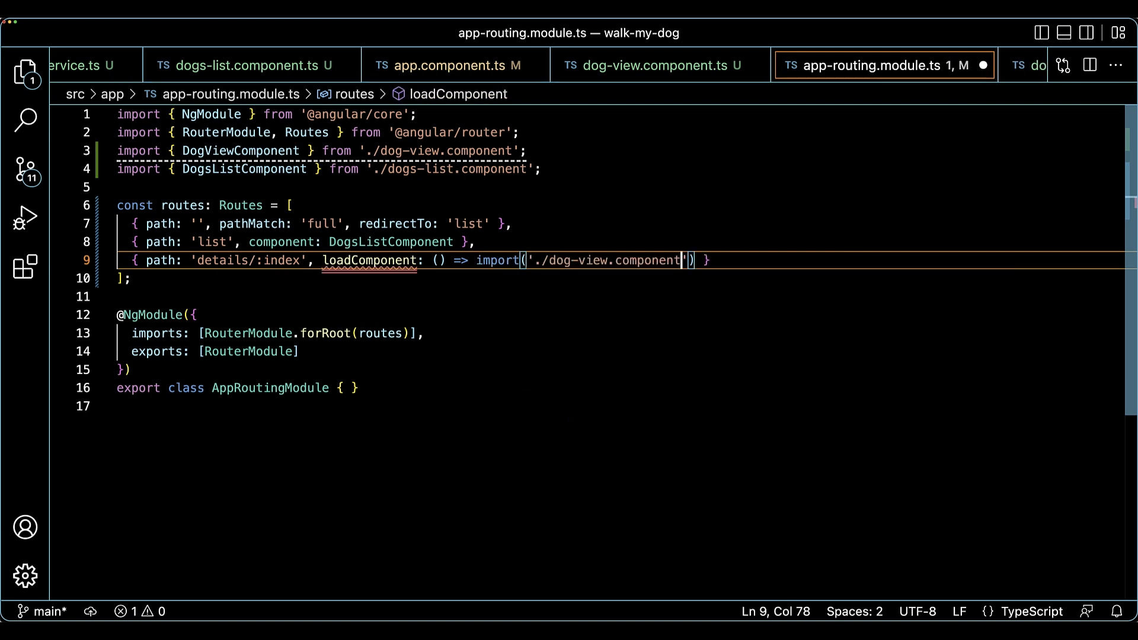
{"action": "type", "text": ".then()"}
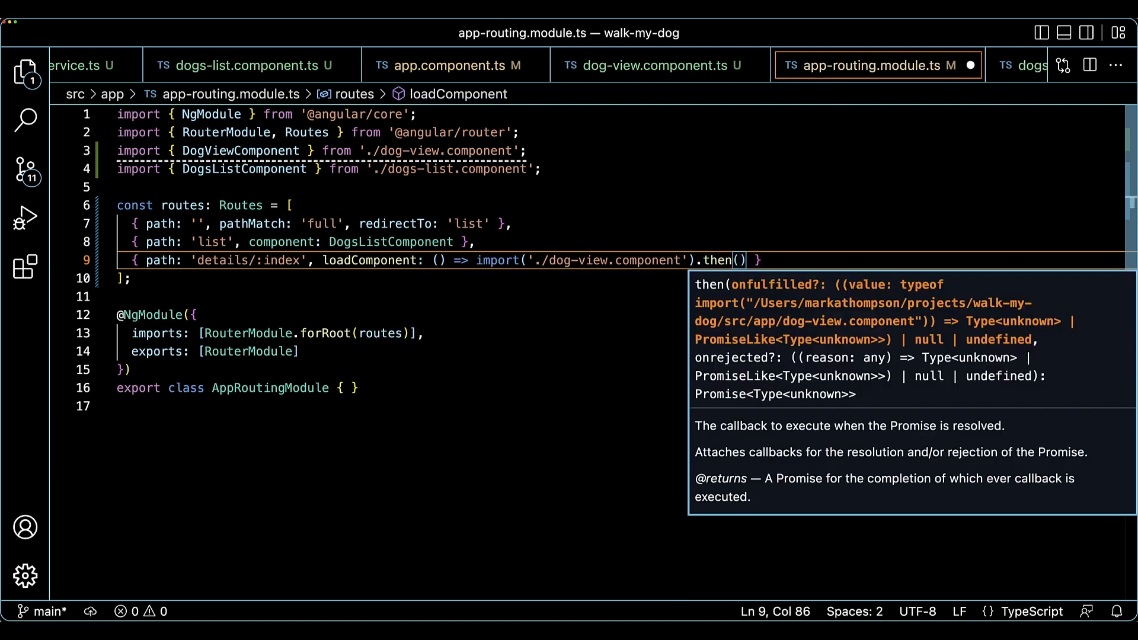
{"action": "type", "text": "m=> m"}
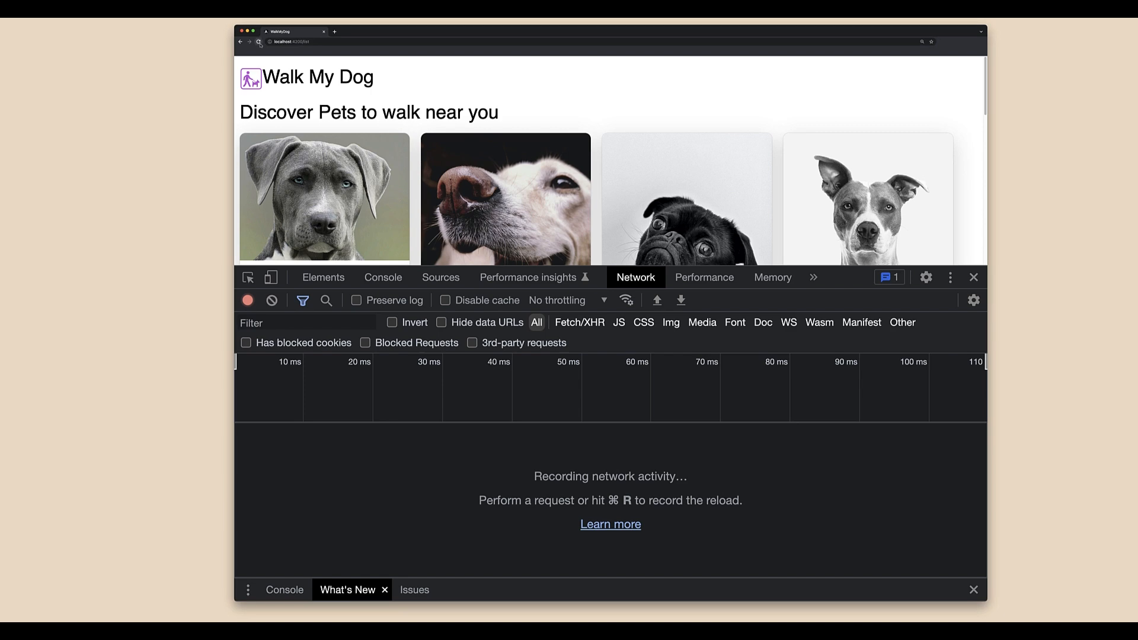
Step: Reload with Cmd+R, clear the Network log, then open Robbie's details page
{"action": "key", "text": "cmd+r"}
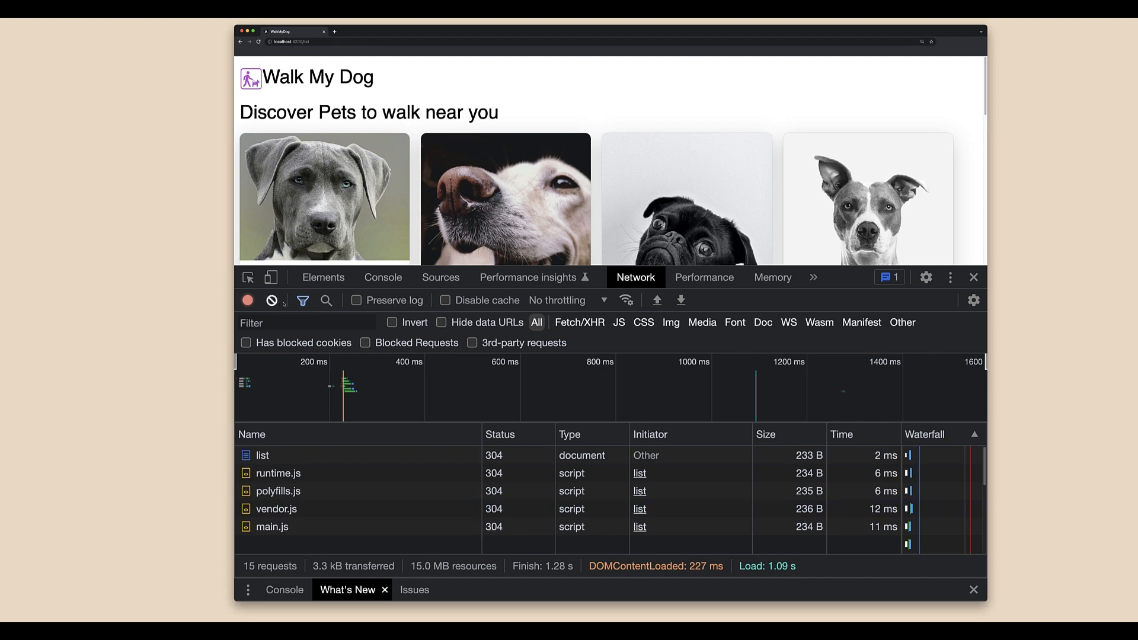
{"action": "left_click", "coordinate": [247, 300]}
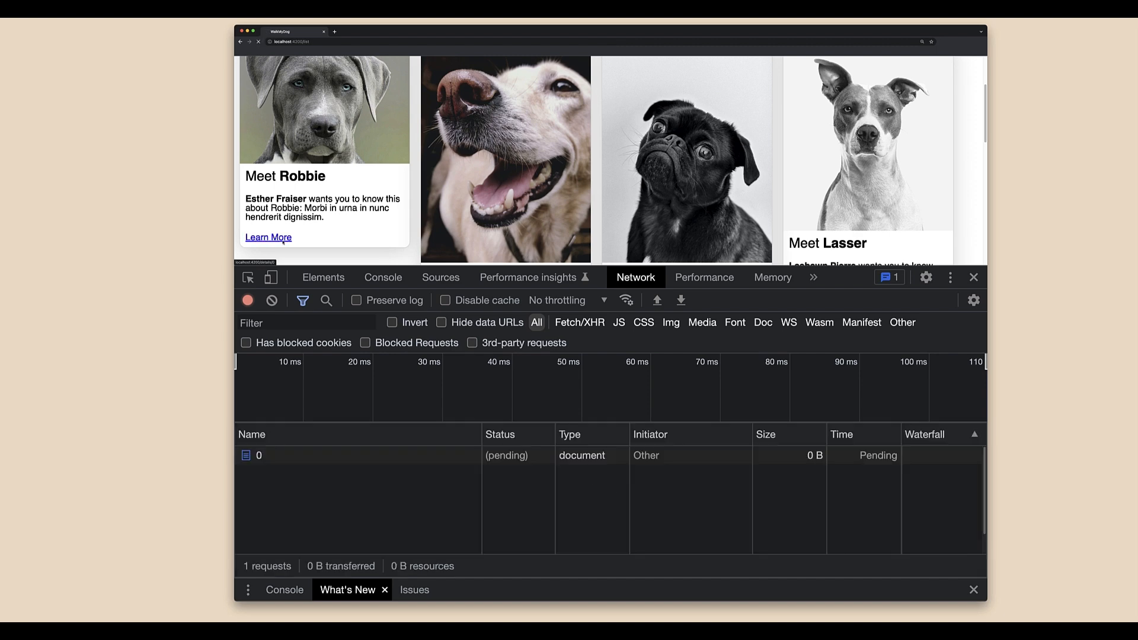
{"action": "left_click", "coordinate": [268, 237]}
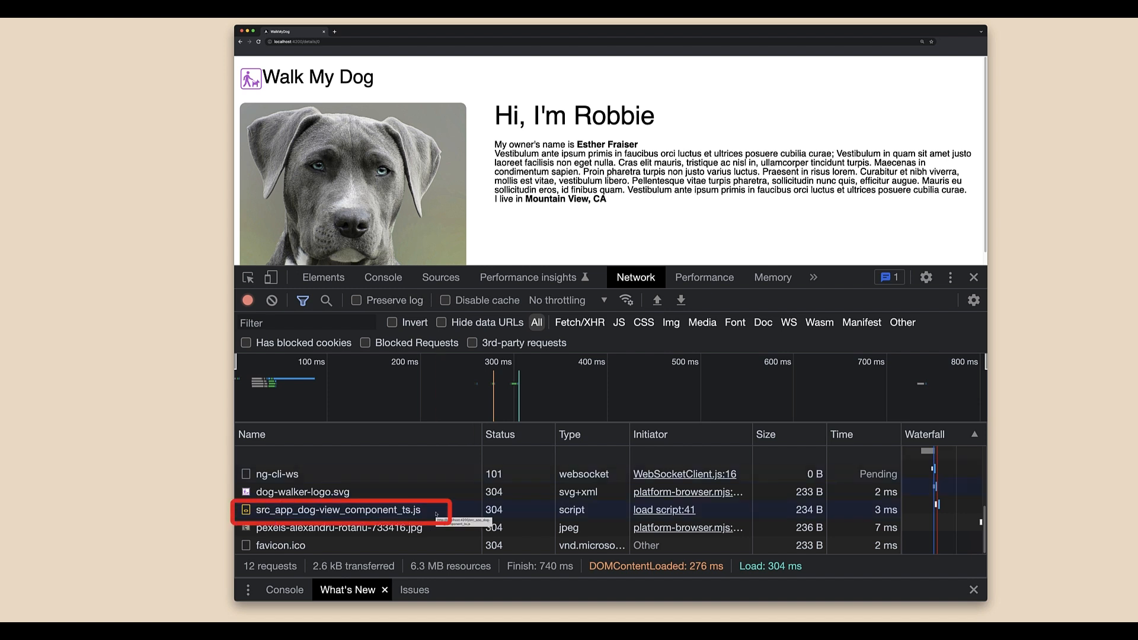
Step: Preview the src_app_dog-view_component_ts.js request and scroll through its DogViewComponent code
{"action": "left_click", "coordinate": [337, 510]}
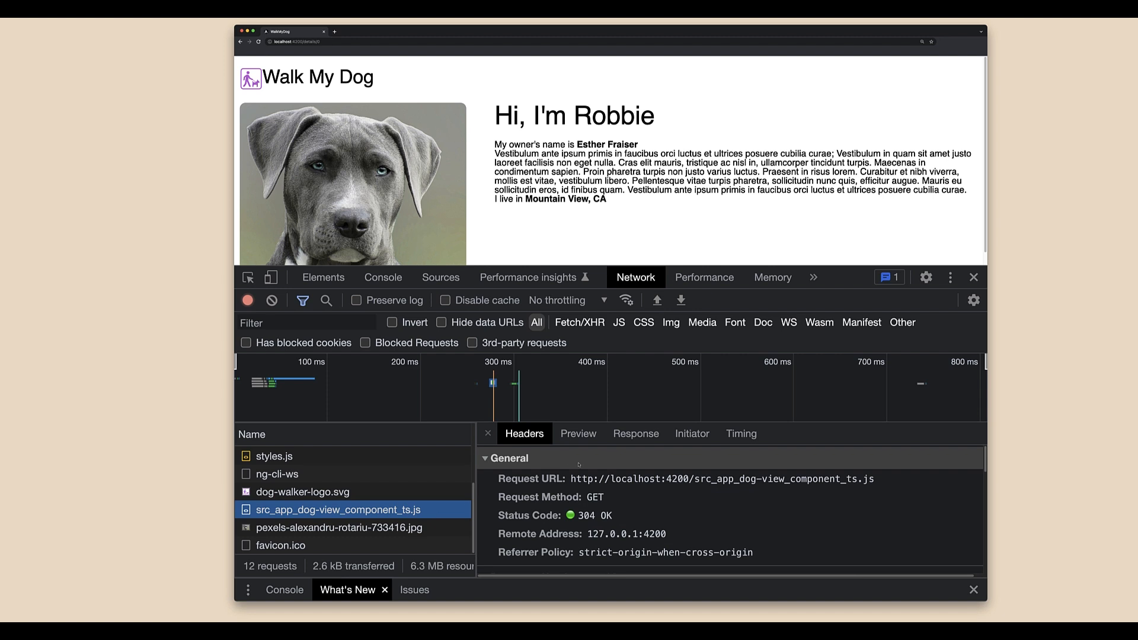
{"action": "left_click", "coordinate": [578, 434]}
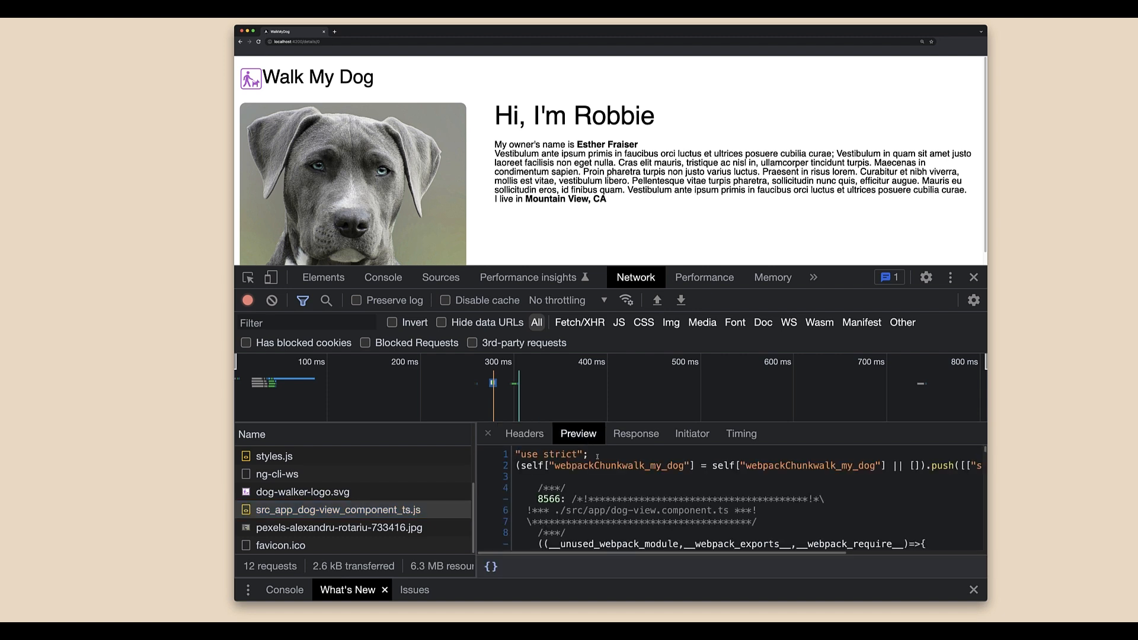
{"action": "scroll", "scroll_direction": "down", "scroll_amount": 3}
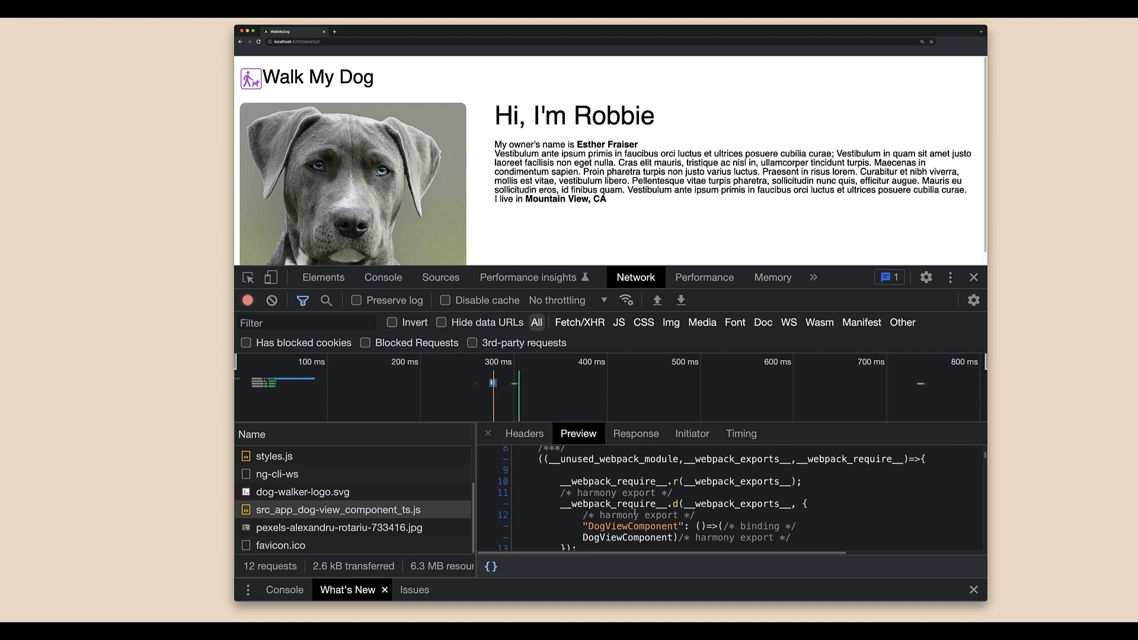
{"action": "scroll", "scroll_direction": "down", "scroll_amount": 3}
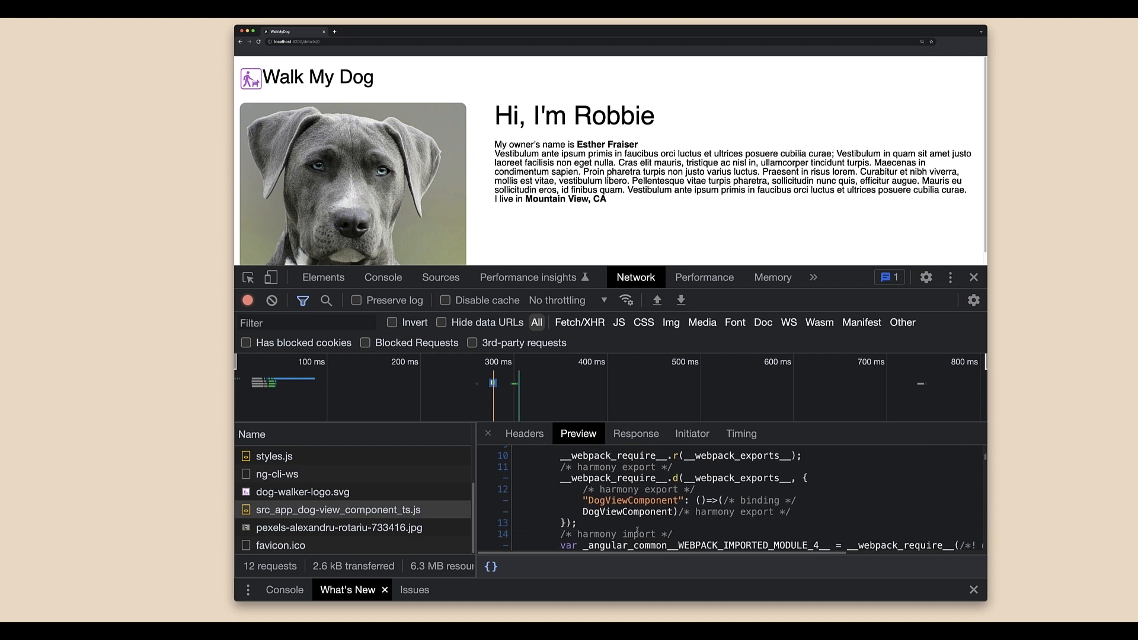